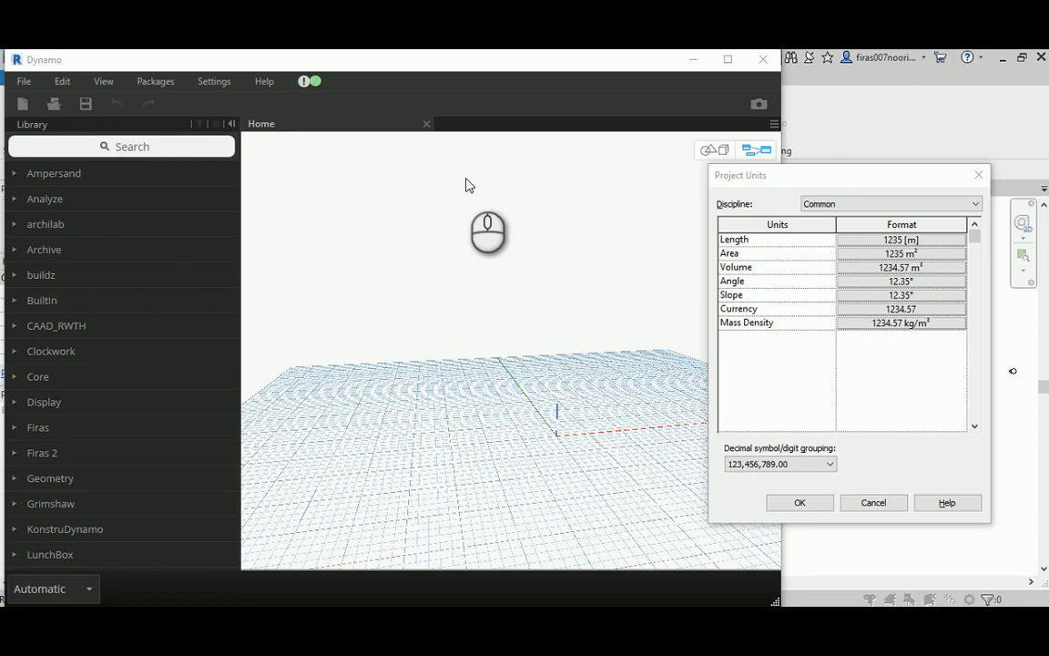
mouse_move(482, 194)
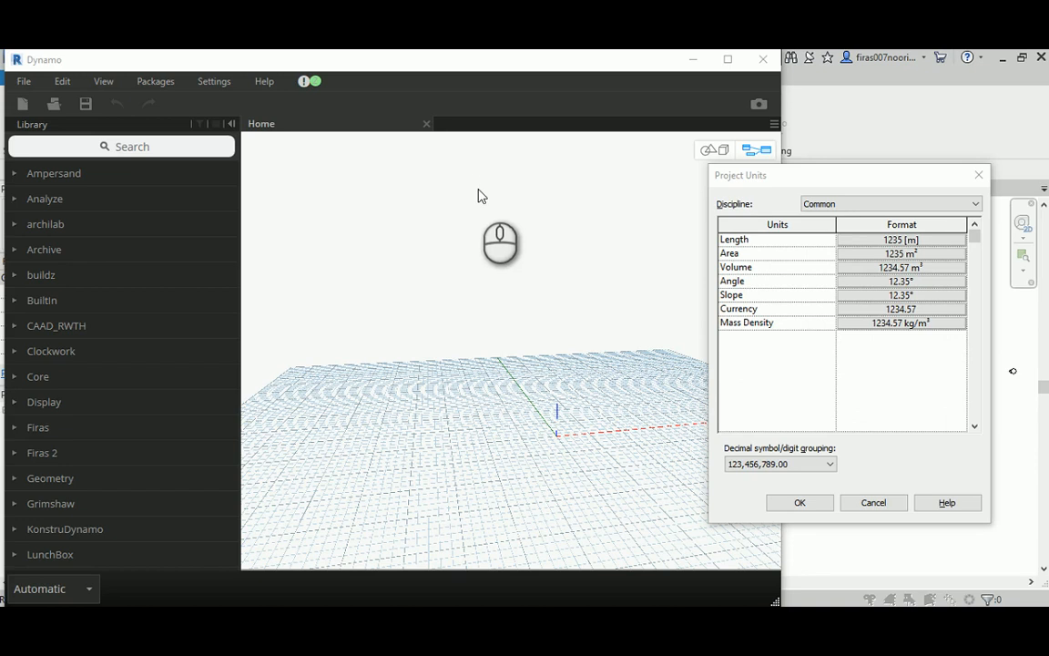
mouse_move(565, 334)
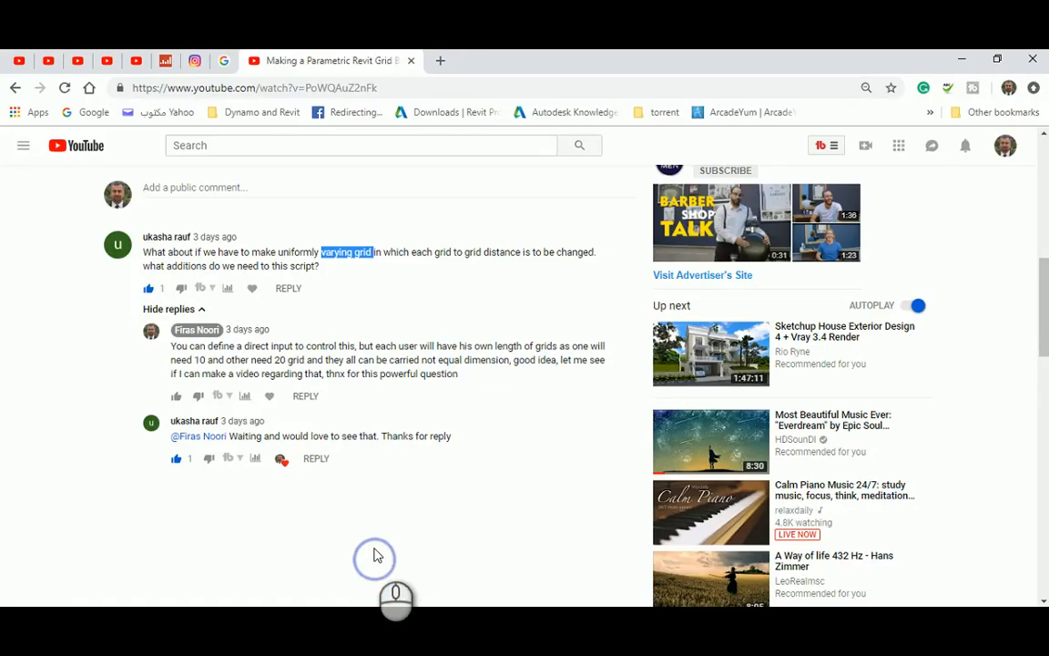
mouse_move(405, 419)
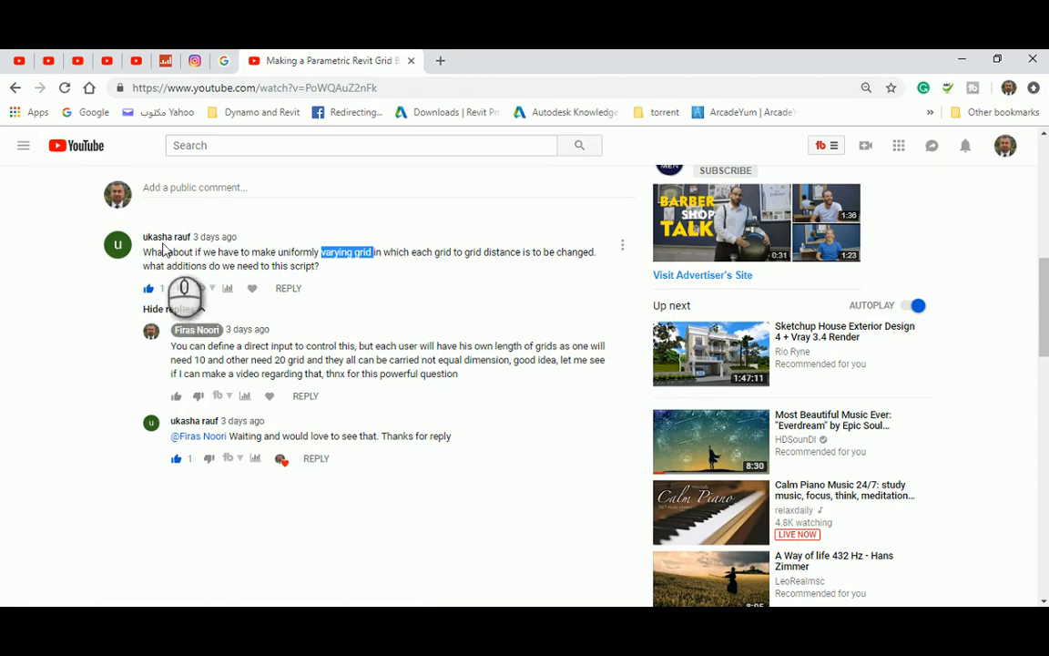
mouse_move(154, 249)
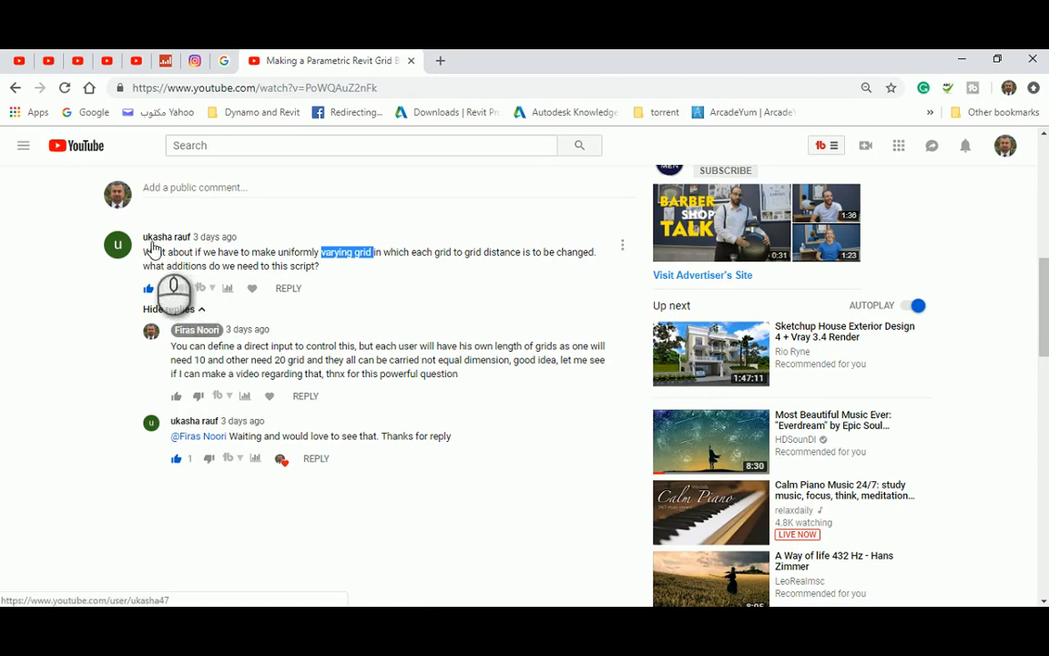
Confirm the Project Units dialog with OK so the graph can begin
left_click(135, 288)
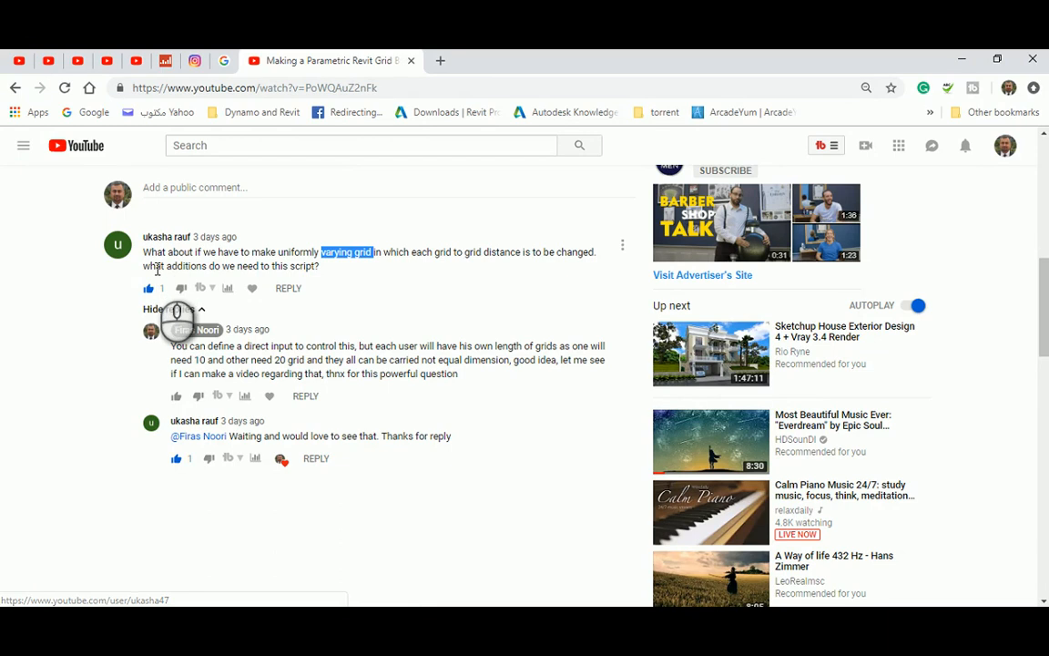
mouse_move(360, 305)
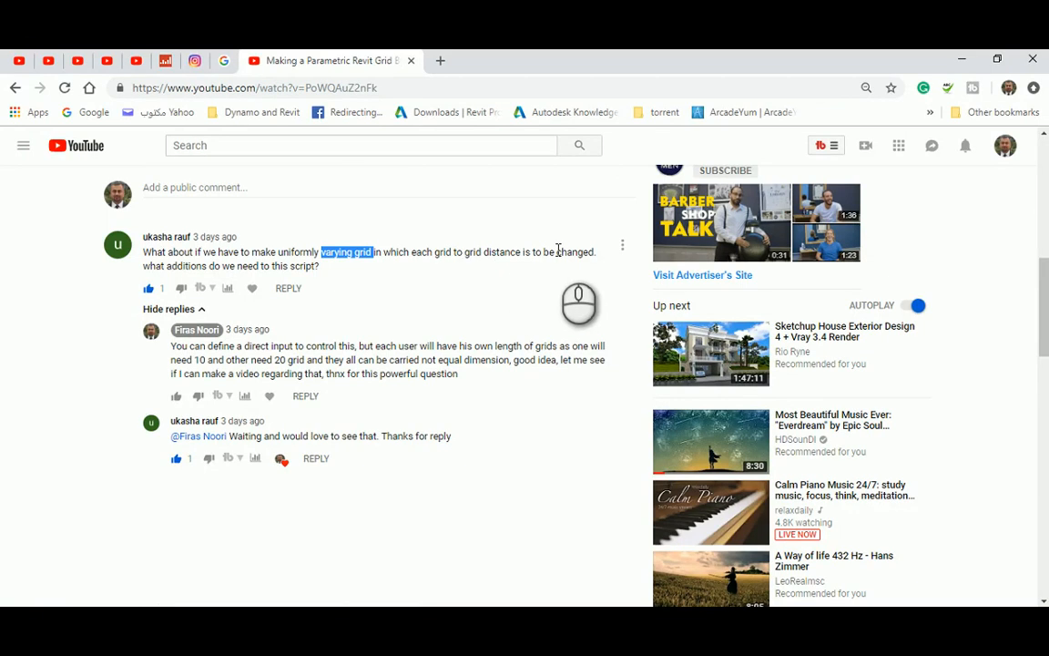
mouse_move(403, 293)
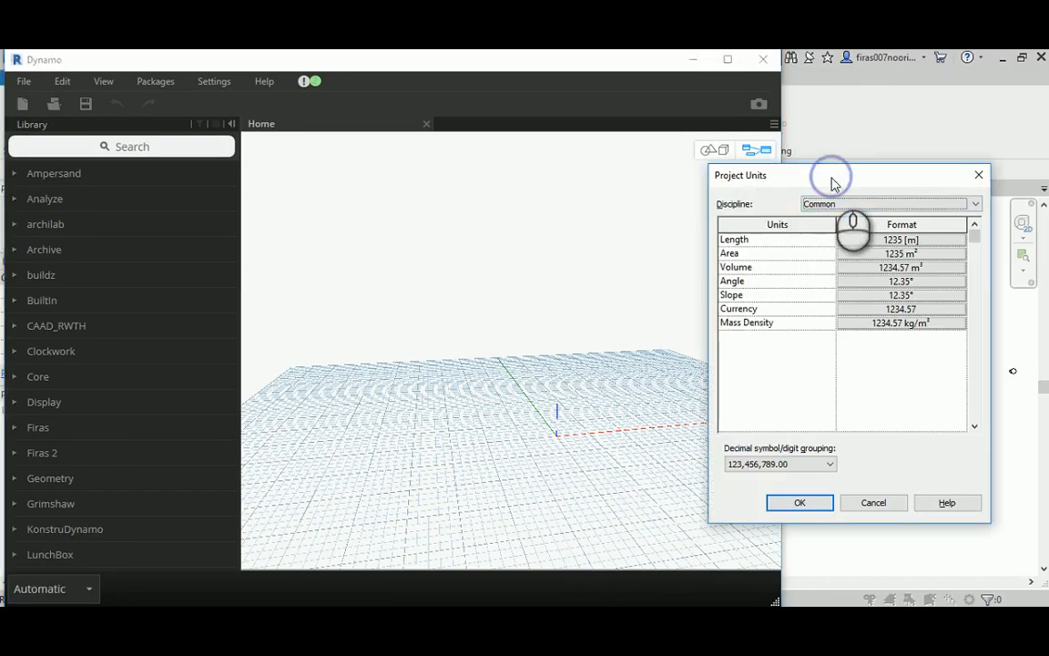
mouse_move(847, 176)
type("[")
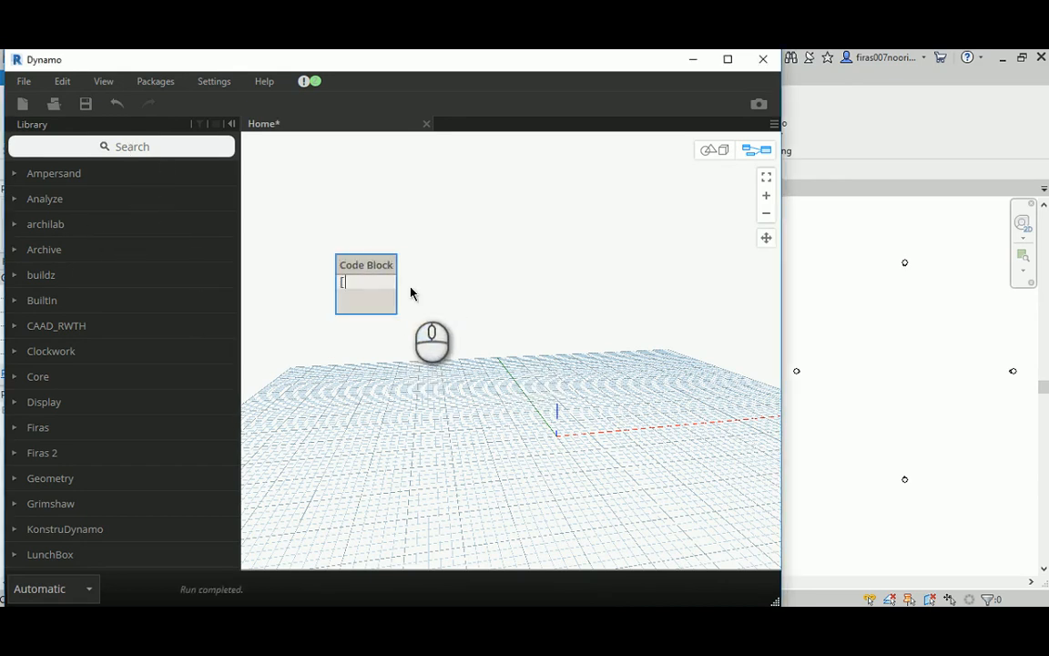
Enter the list {0,2,5,10,15,25} into the code block
type("{")
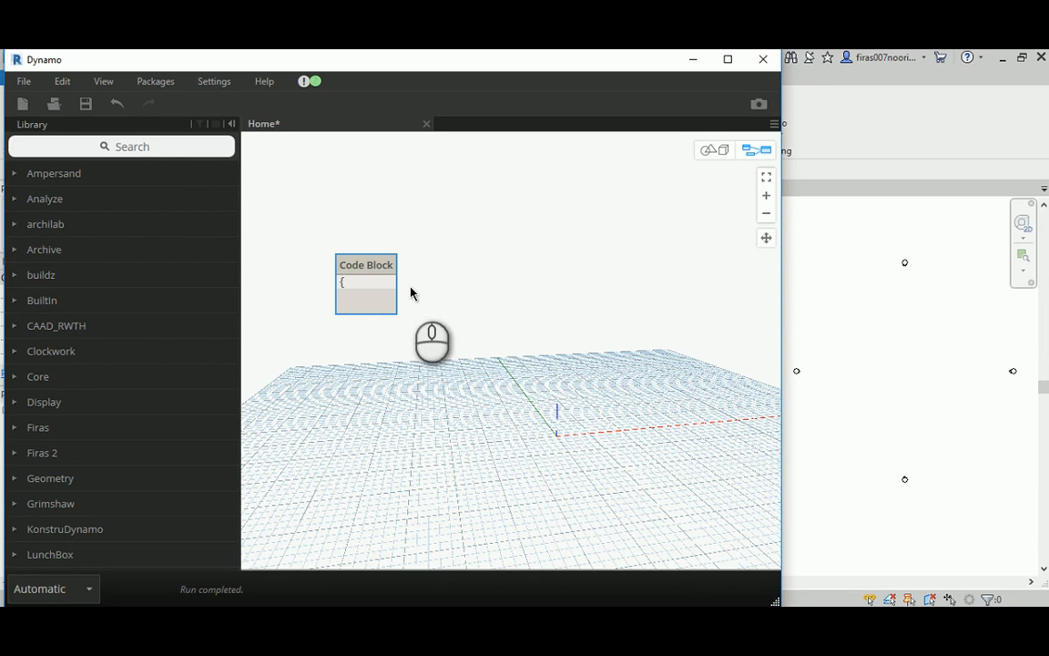
type("0,")
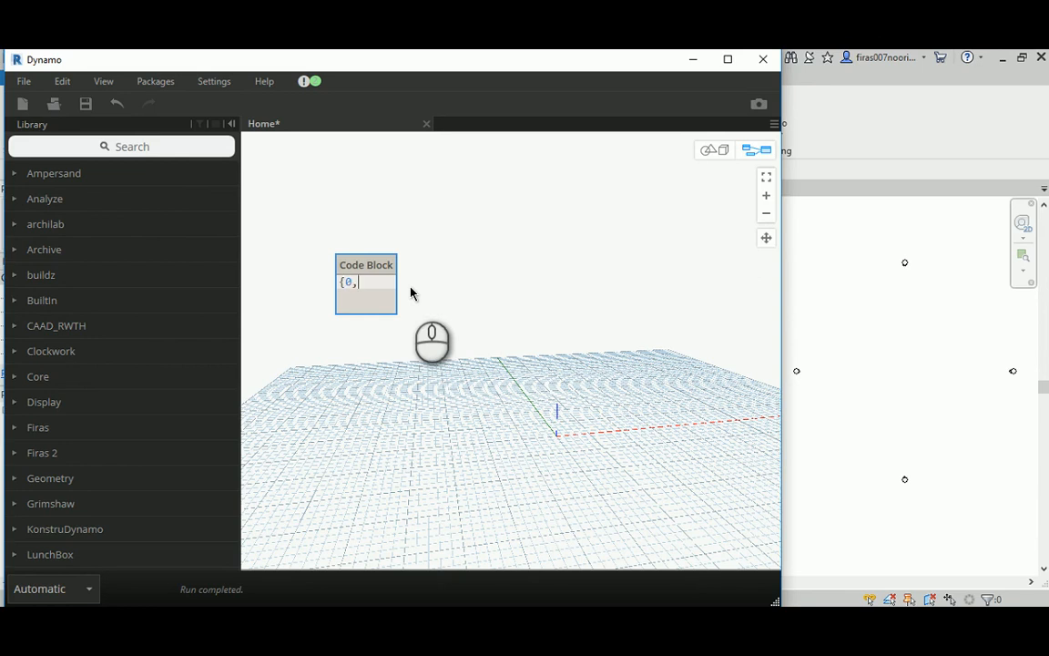
type("2,")
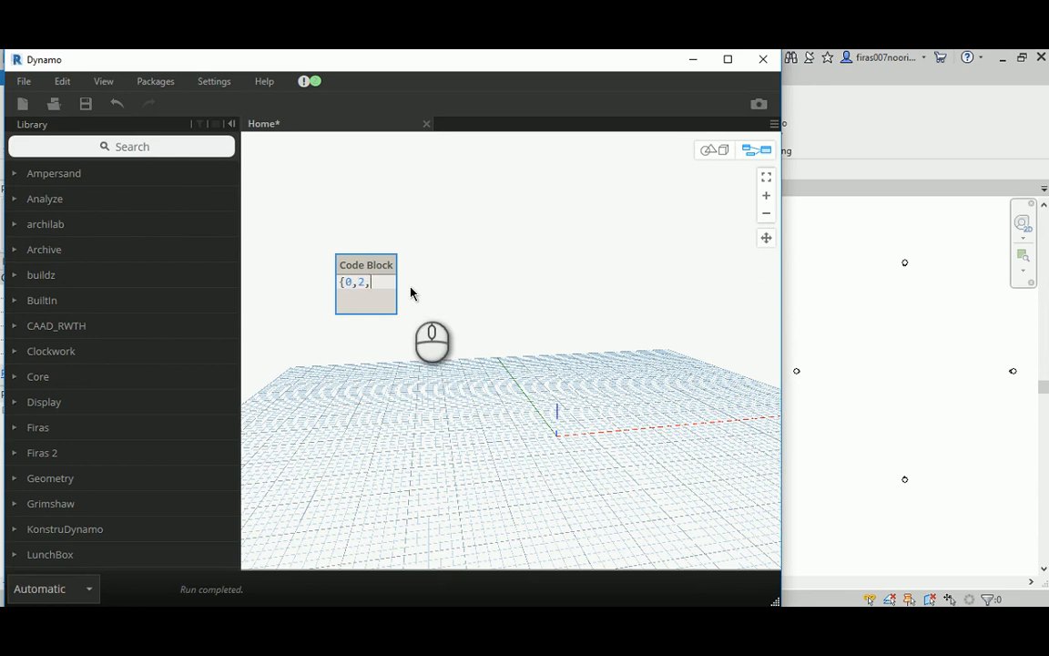
type("5,")
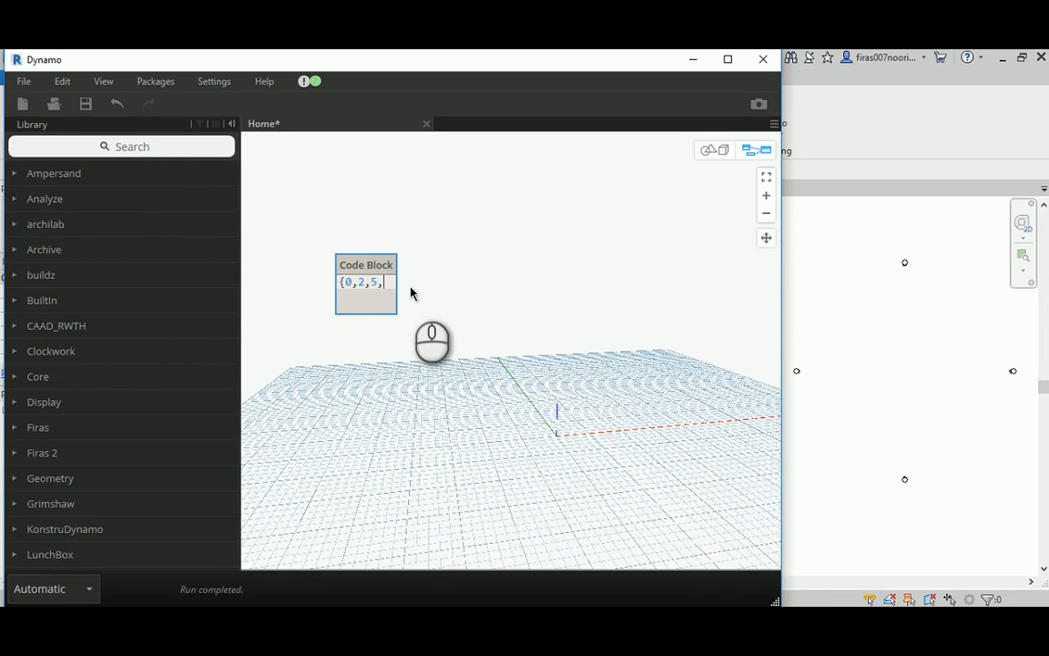
type("10,")
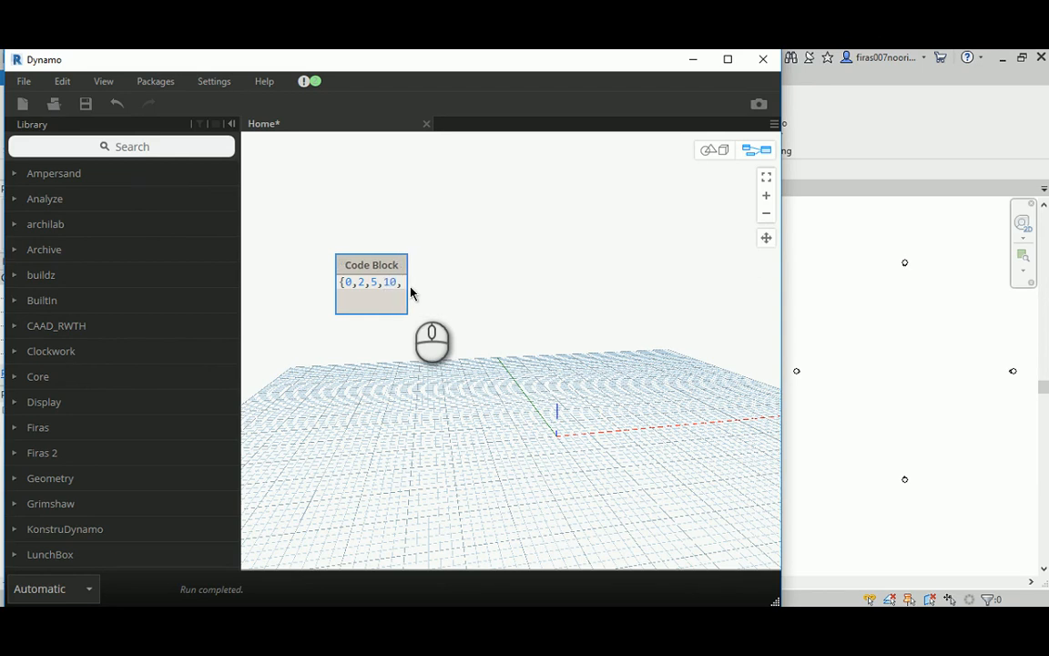
type("15,25};")
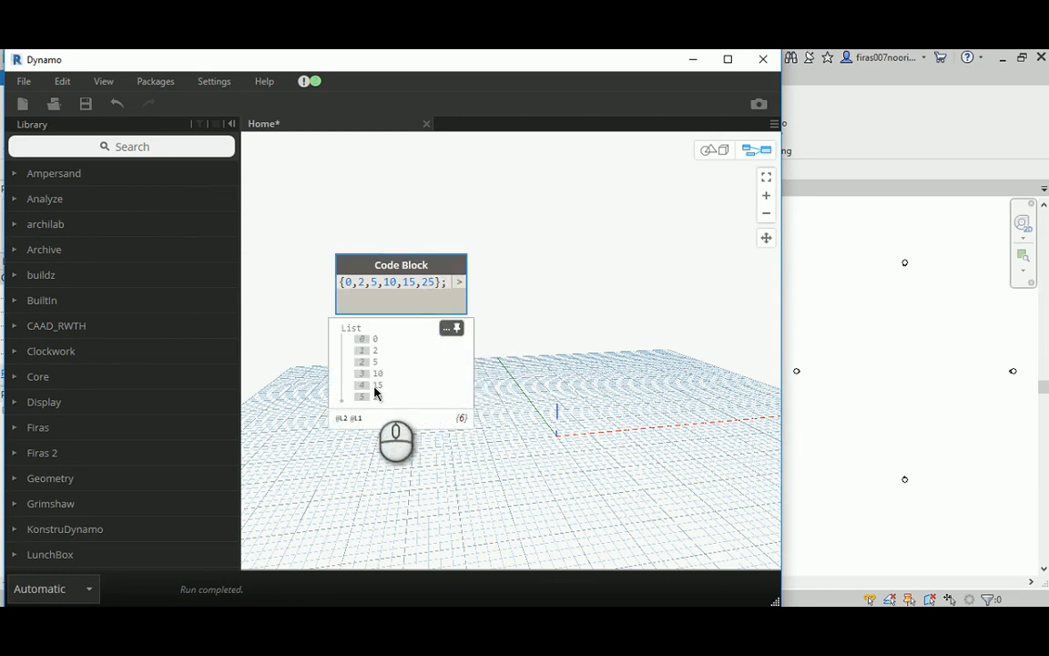
mouse_move(578, 436)
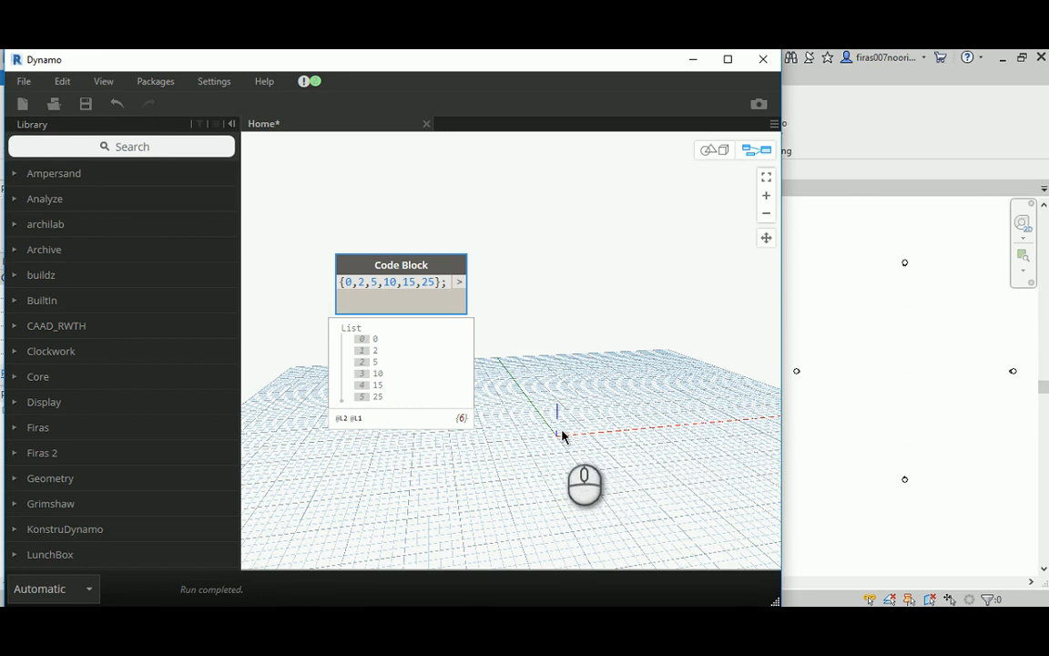
mouse_move(554, 444)
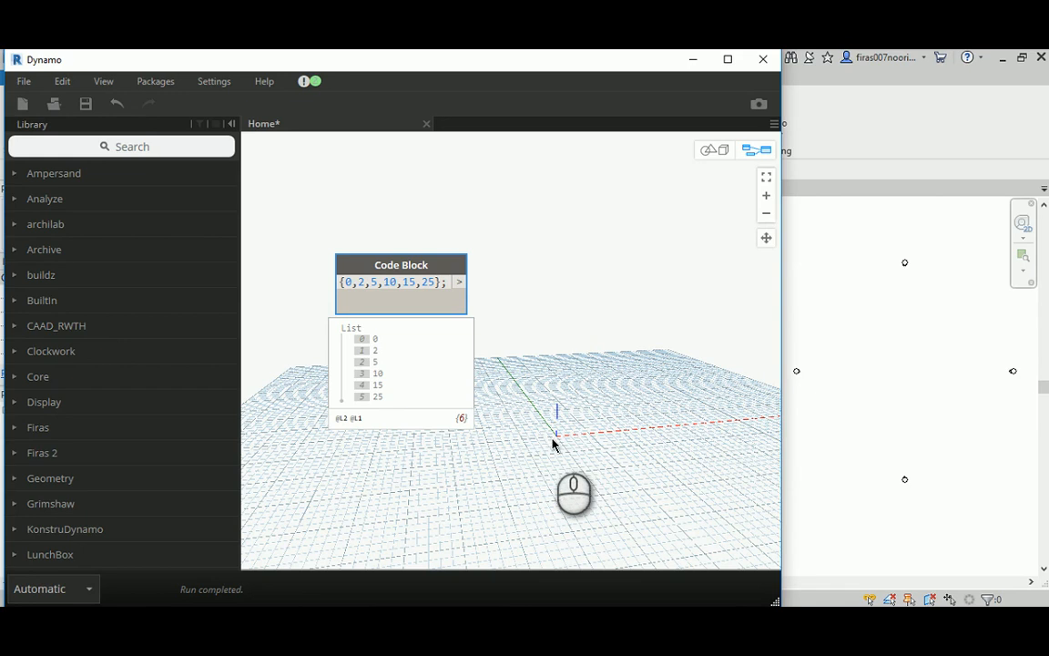
mouse_move(560, 443)
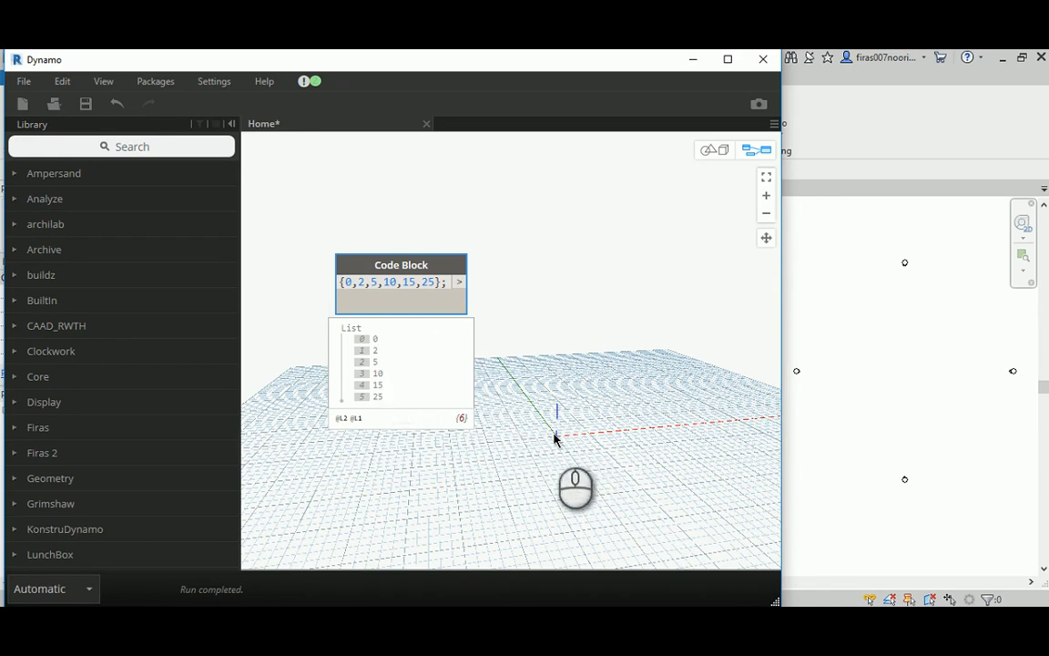
mouse_move(642, 431)
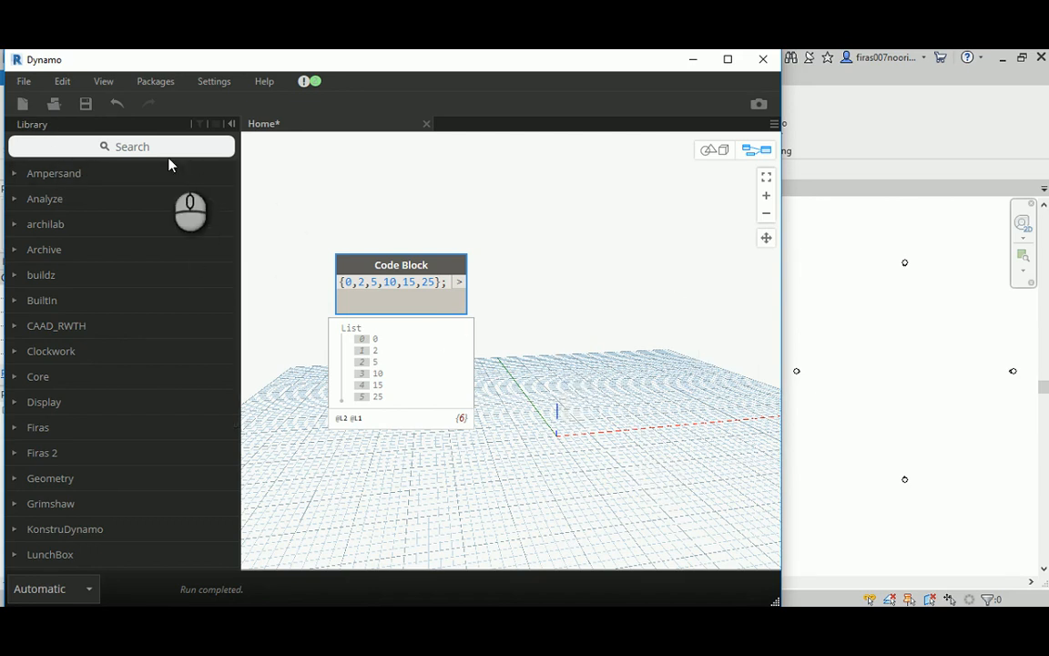
Feed the list into a Point.ByCoordinates node and drive y with a slider at 34.2
type("point")
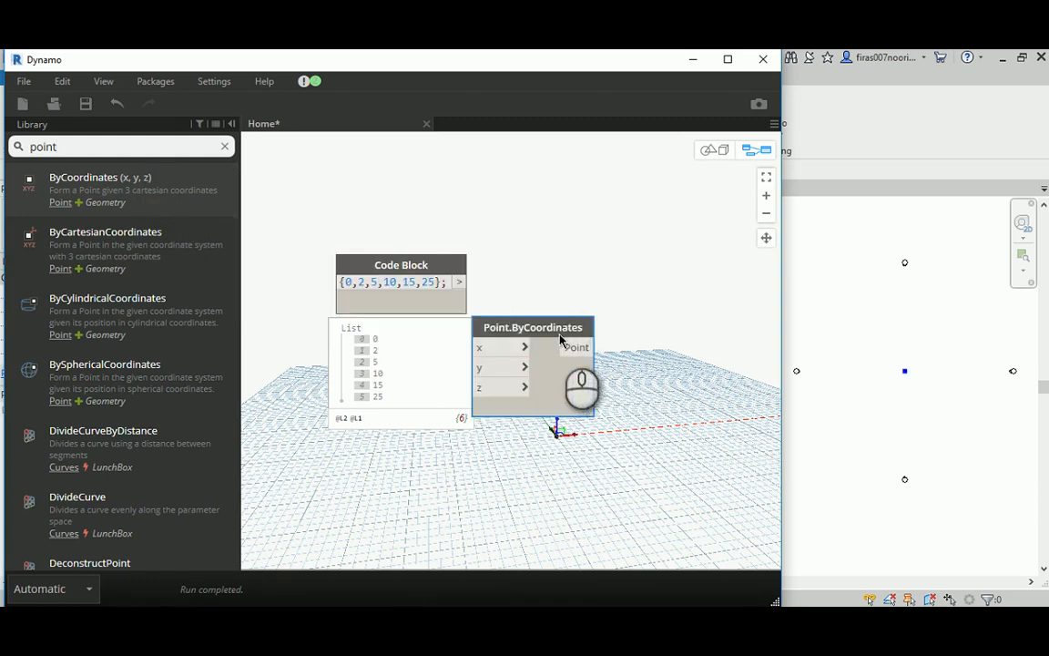
left_click_drag(533, 327, 610, 176)
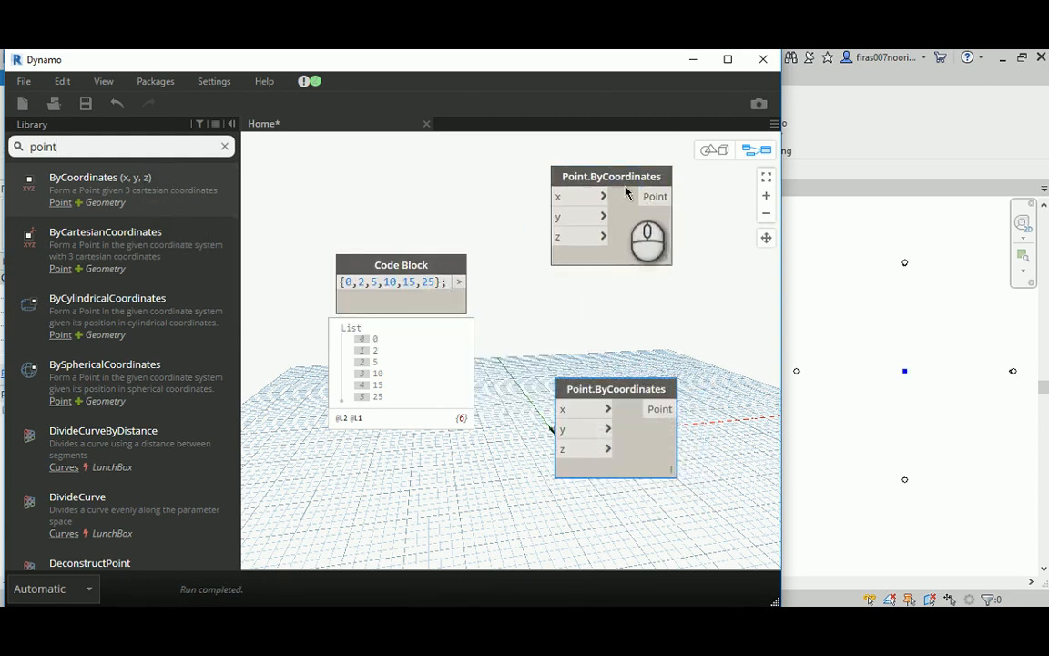
left_click_drag(460, 280, 560, 196)
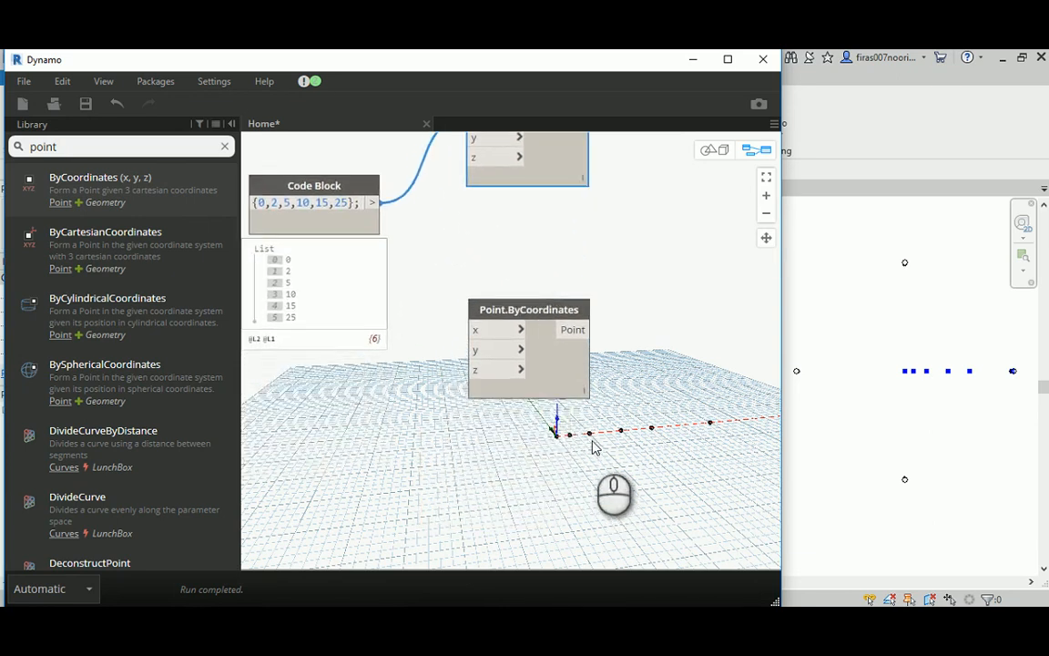
mouse_move(701, 442)
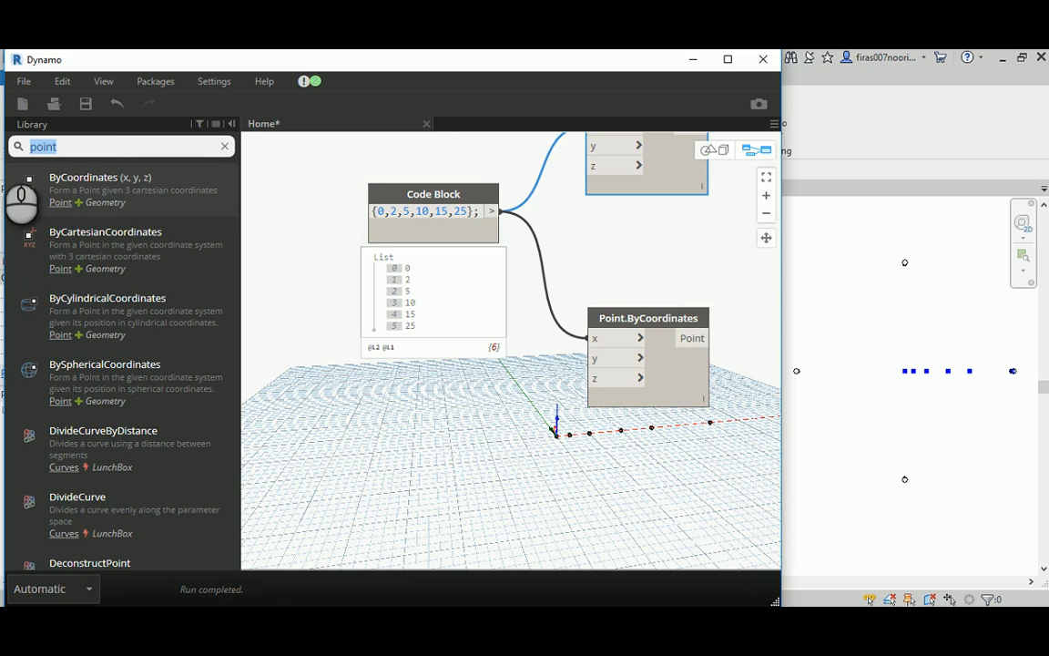
type("Slider")
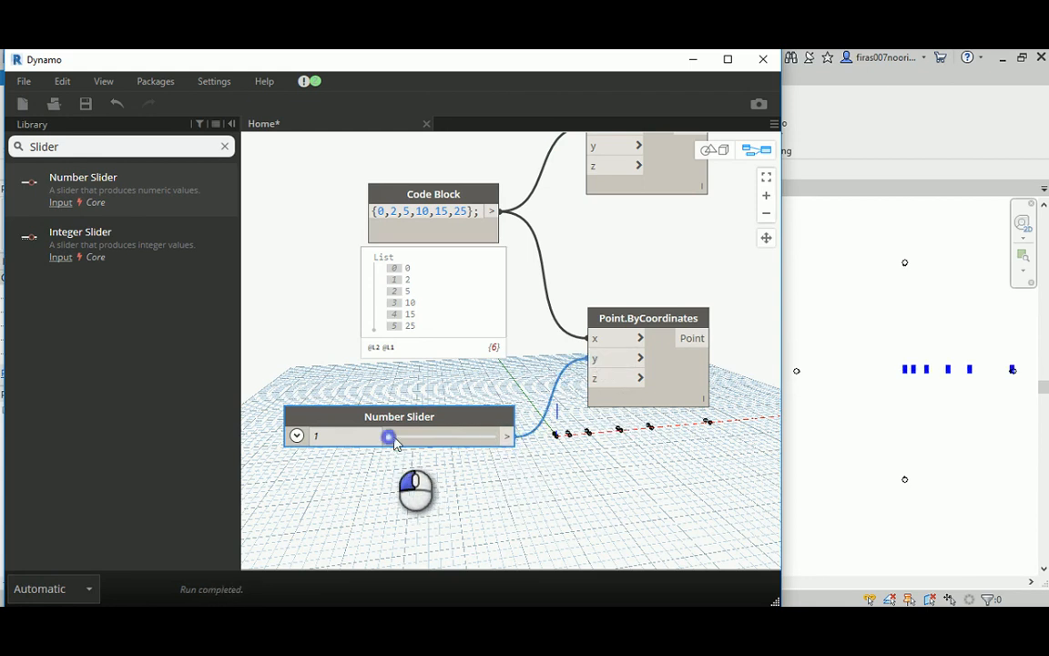
left_click_drag(387, 437, 446, 436)
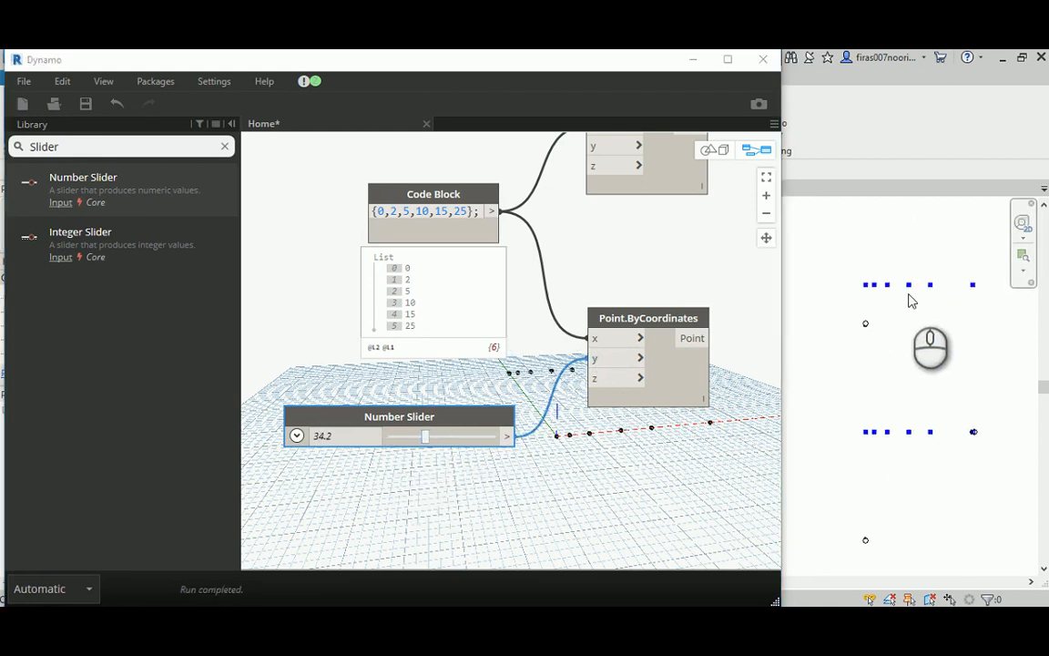
mouse_move(399, 419)
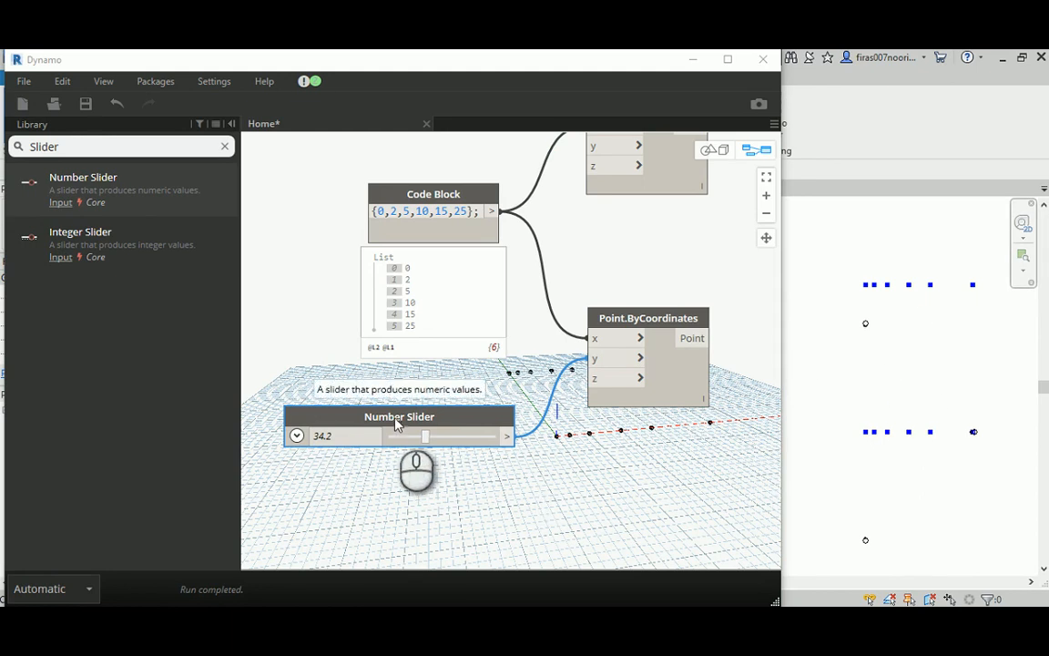
mouse_move(405, 424)
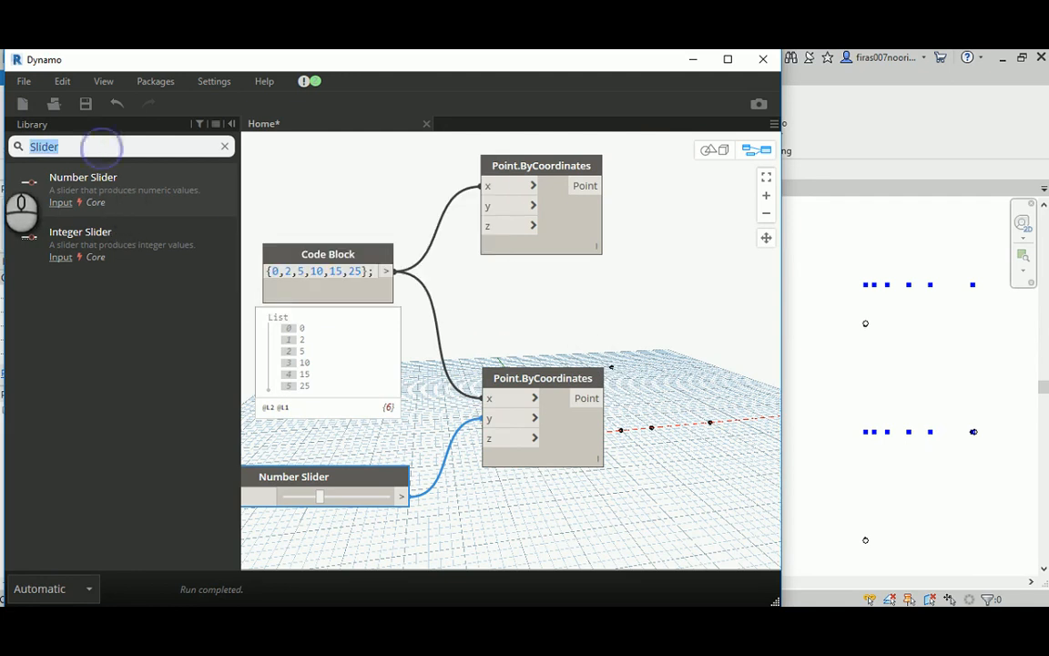
Connect both point rows to Line.ByStartPointEndPoint, feeding a Grid.ByLine node
type("Line")
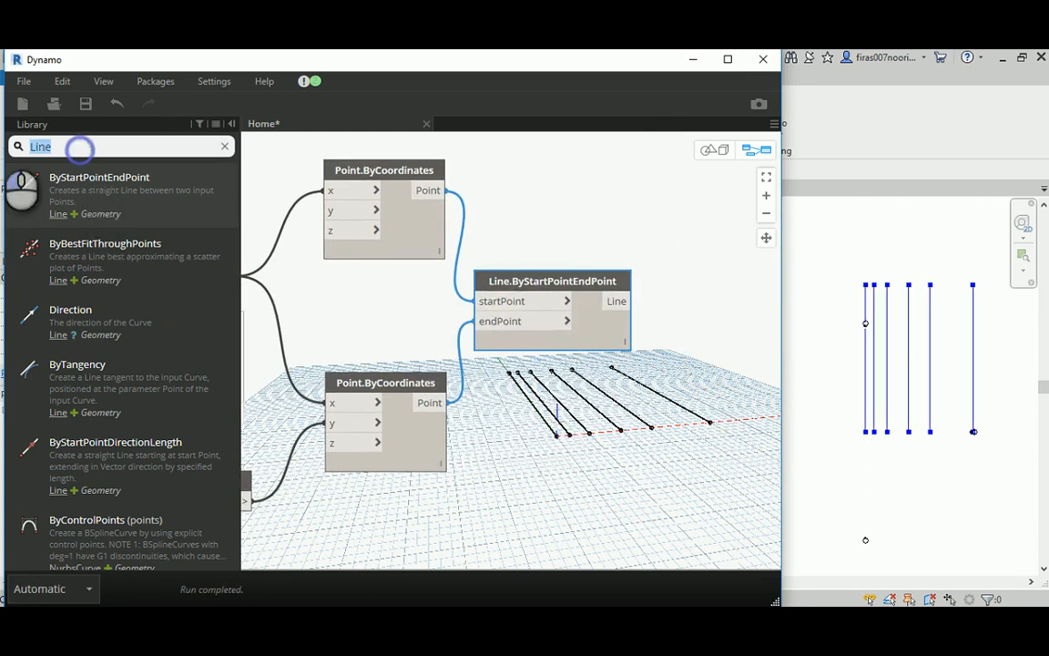
type("Grid.by")
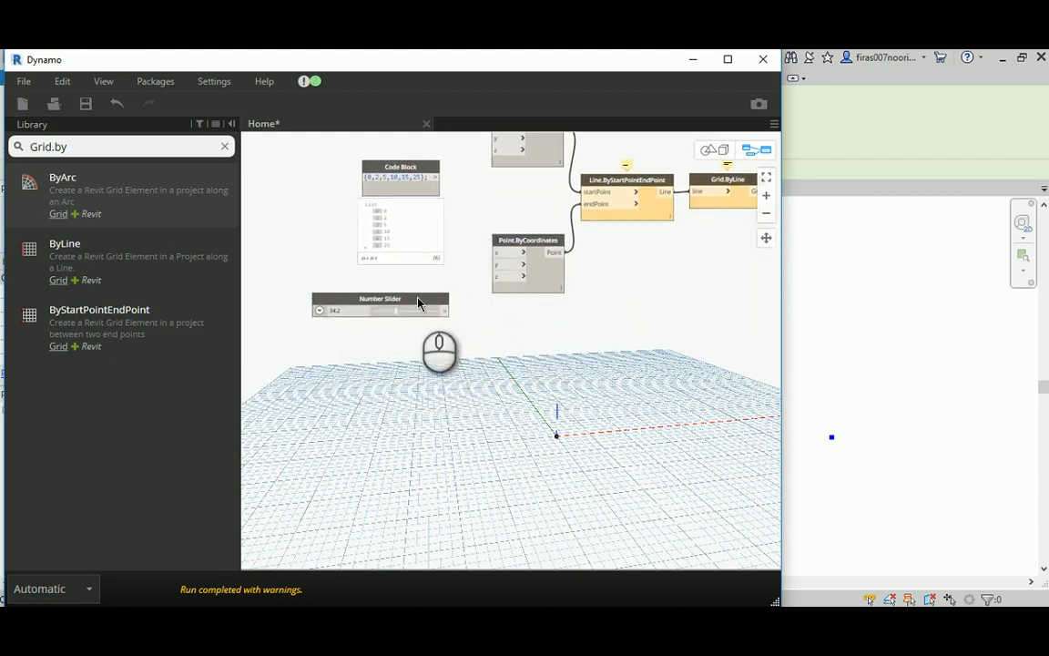
Duplicate the Number Slider into four sliders for the values 0, 2, 5 and 7
left_click_drag(380, 303, 377, 393)
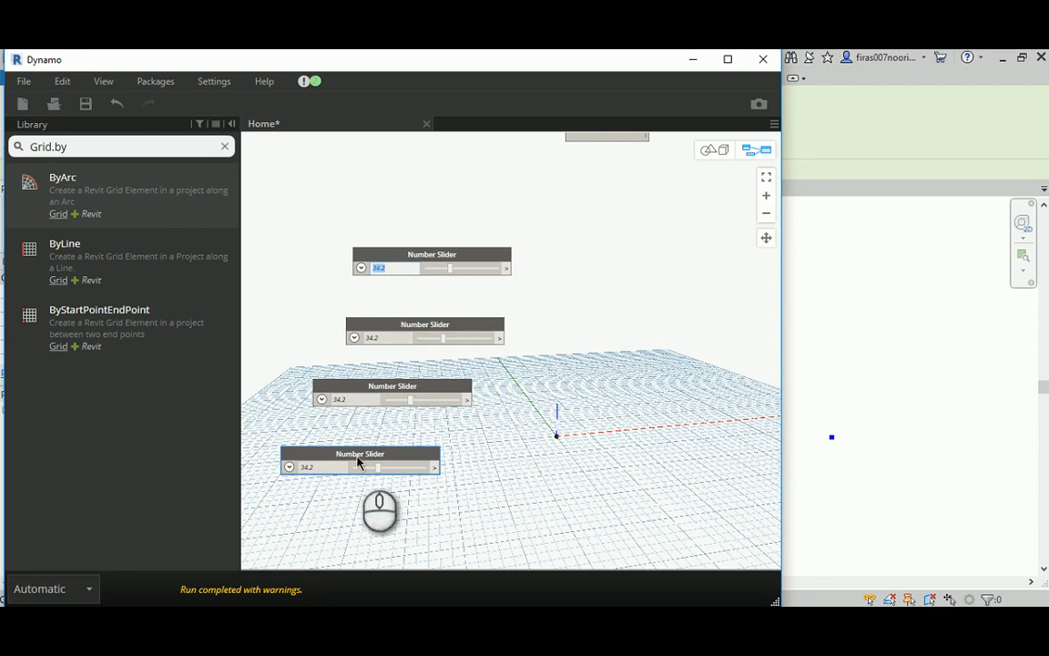
mouse_move(360, 460)
type("0")
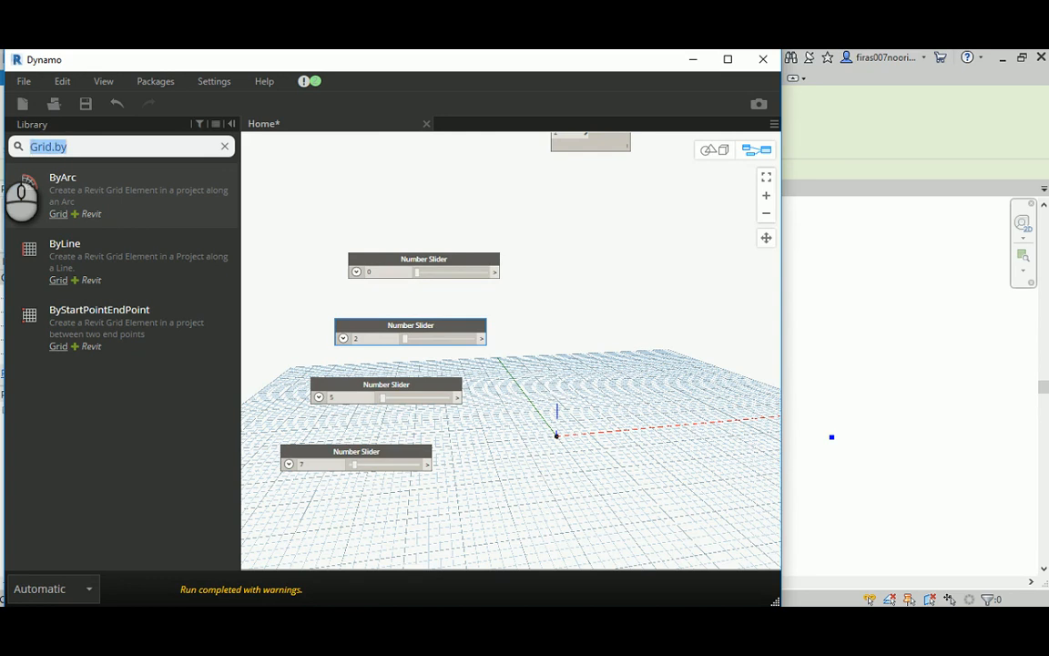
Wire the four sliders (0, 2, 5, 7) into a List.Create node
type("list")
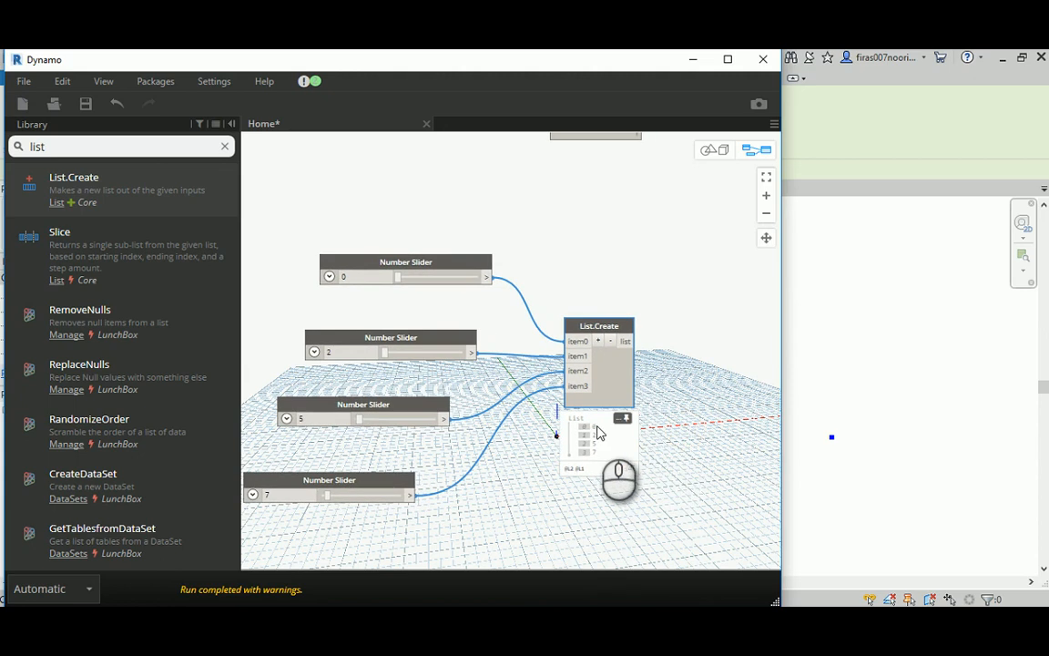
mouse_move(601, 442)
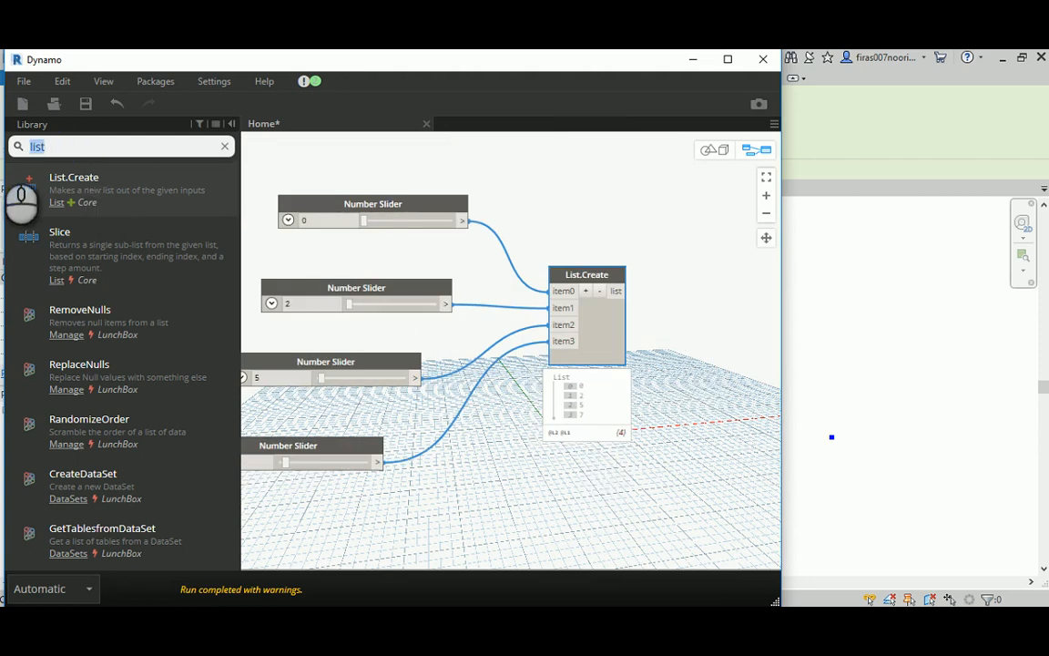
type("k")
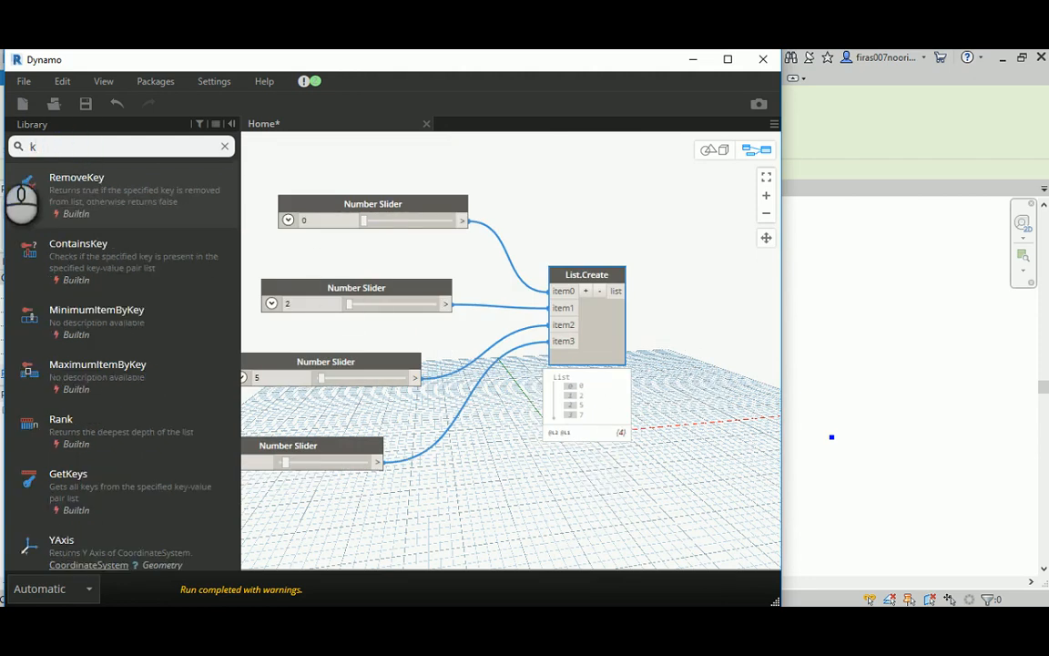
Place a GetKeys node beside List.Create and feed it the slider list
left_click(225, 145)
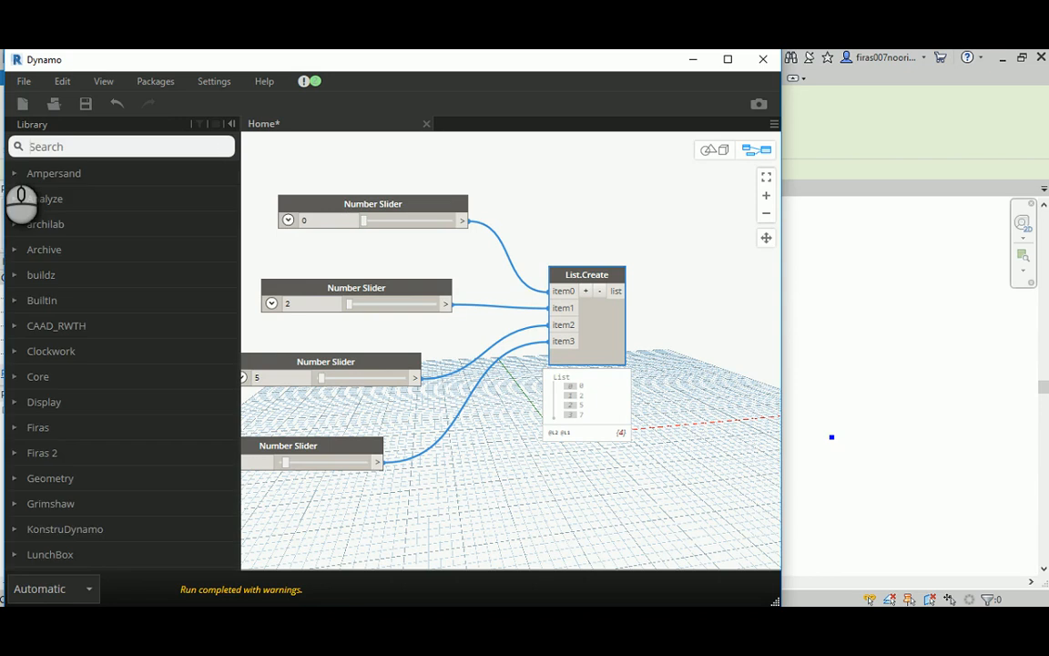
type("getkey")
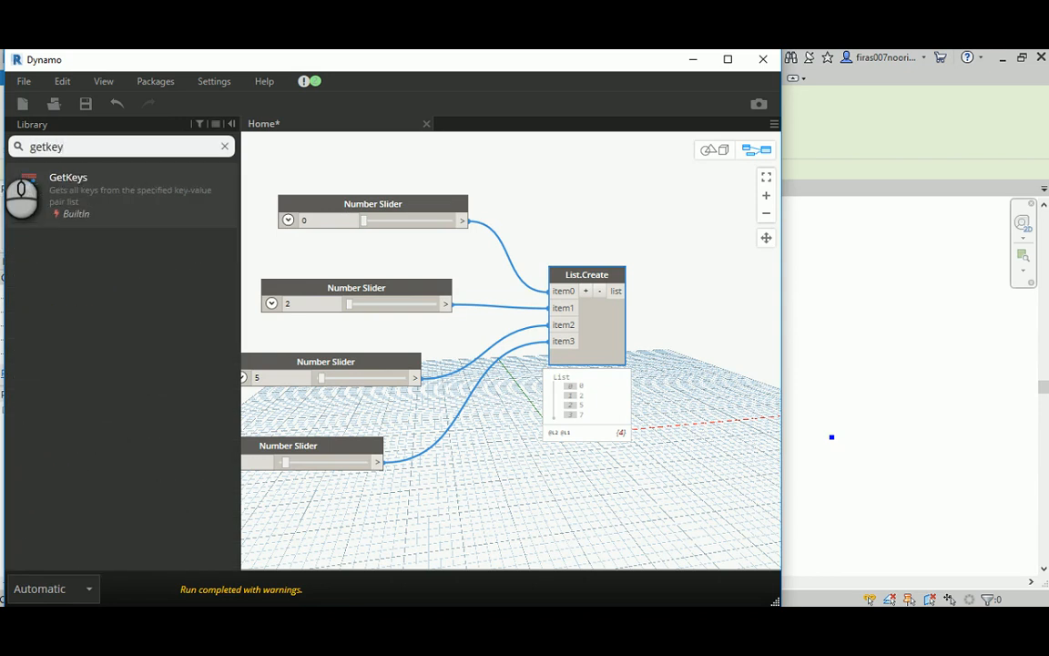
mouse_move(68, 186)
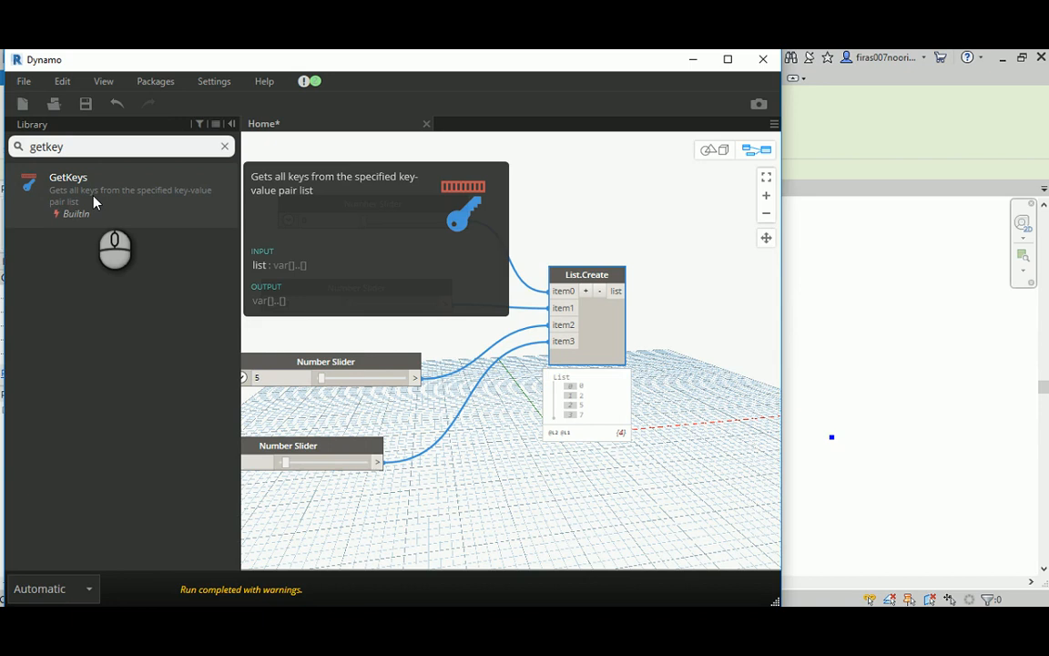
mouse_move(103, 202)
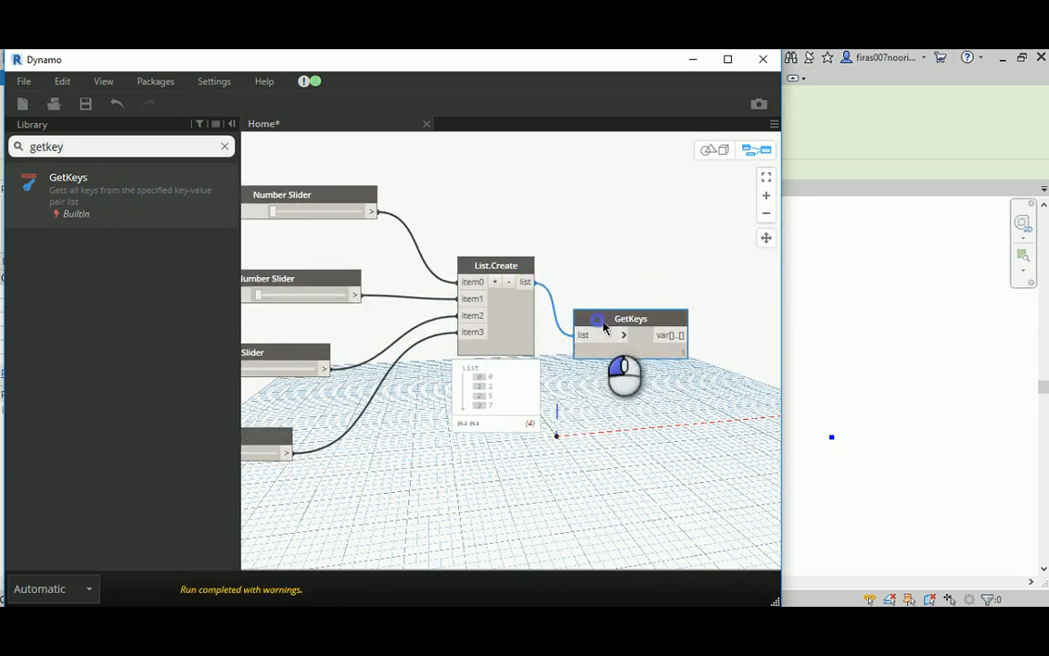
left_click_drag(630, 318, 651, 346)
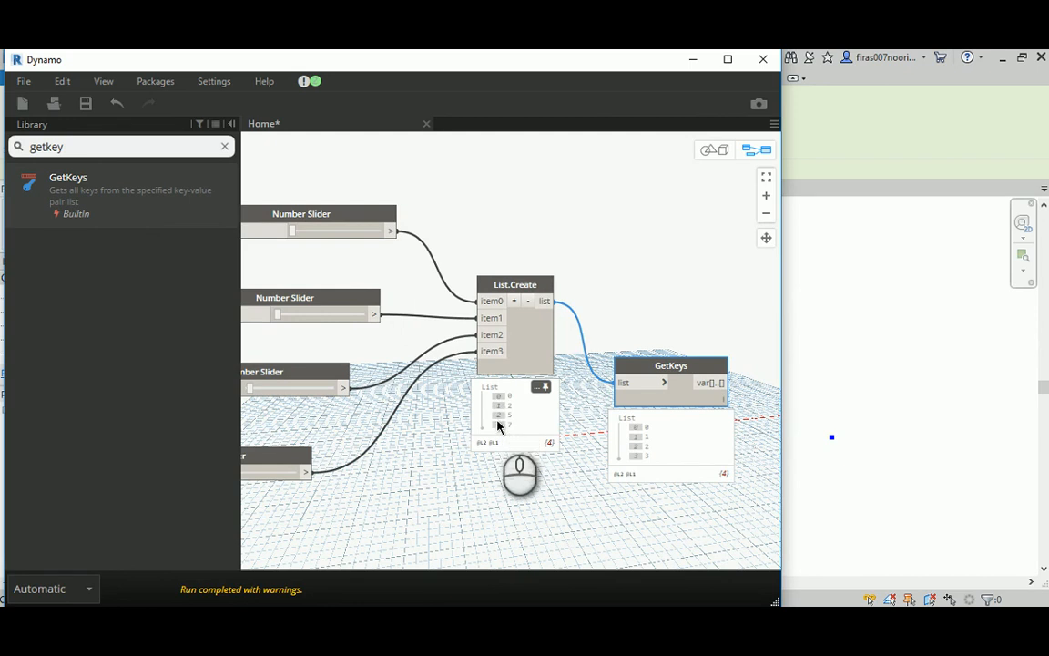
mouse_move(647, 431)
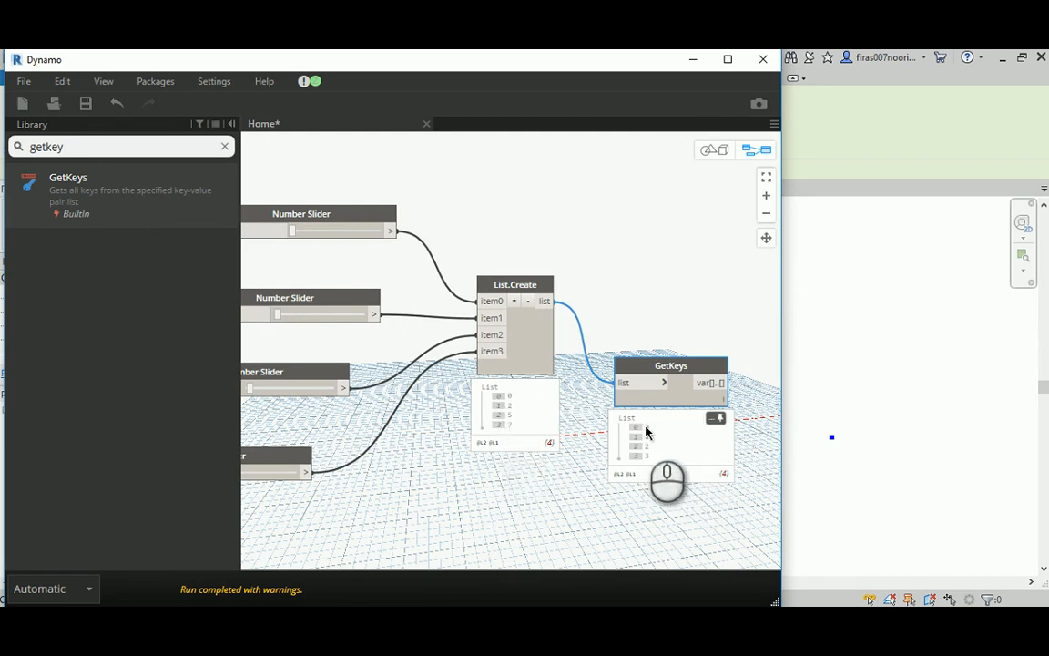
mouse_move(644, 437)
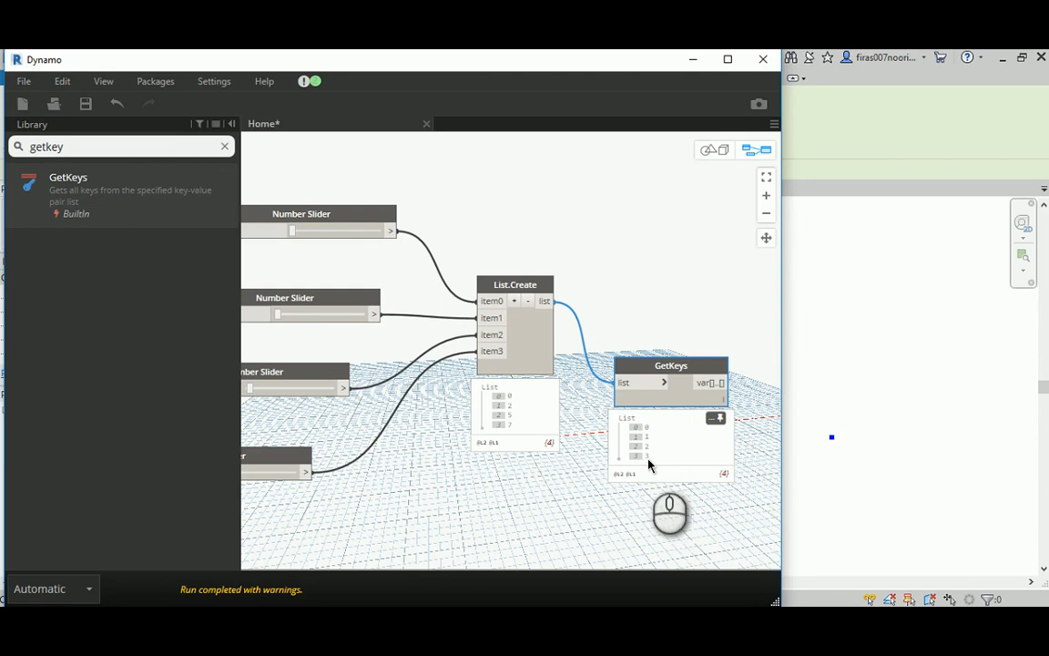
mouse_move(650, 431)
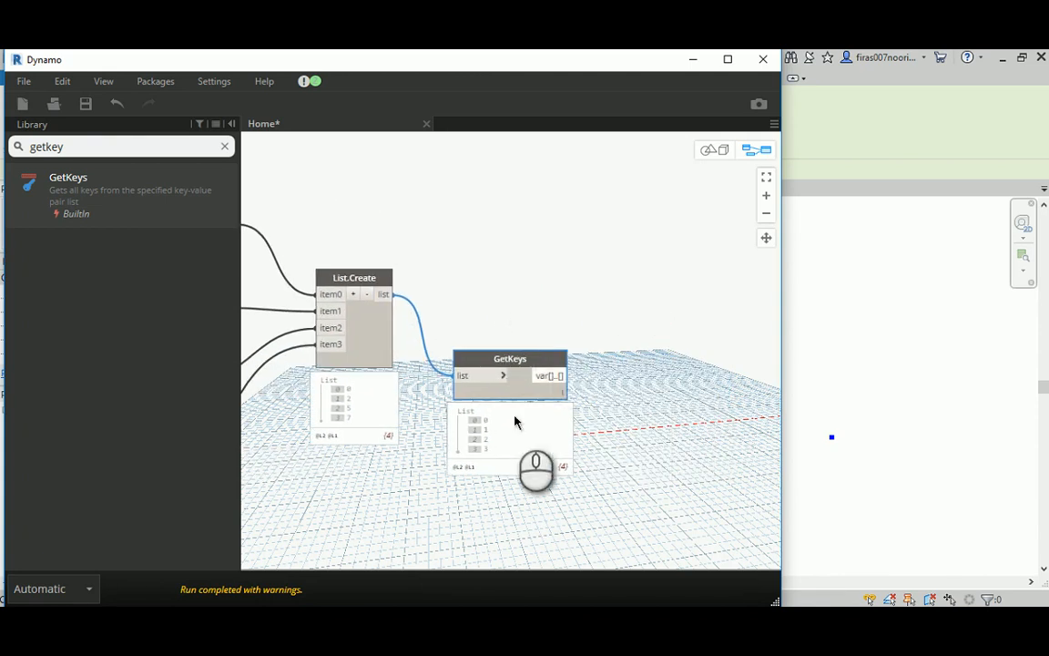
mouse_move(546, 333)
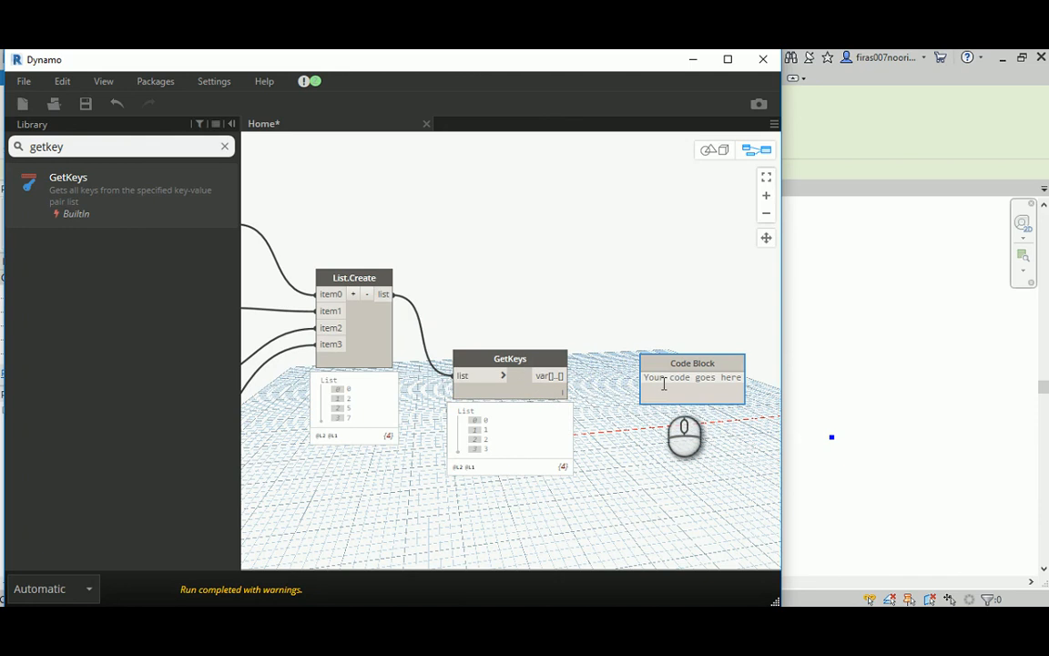
Add a 0..a code block fed by GetKeys to build ranges 0 to each key
type("0..8")
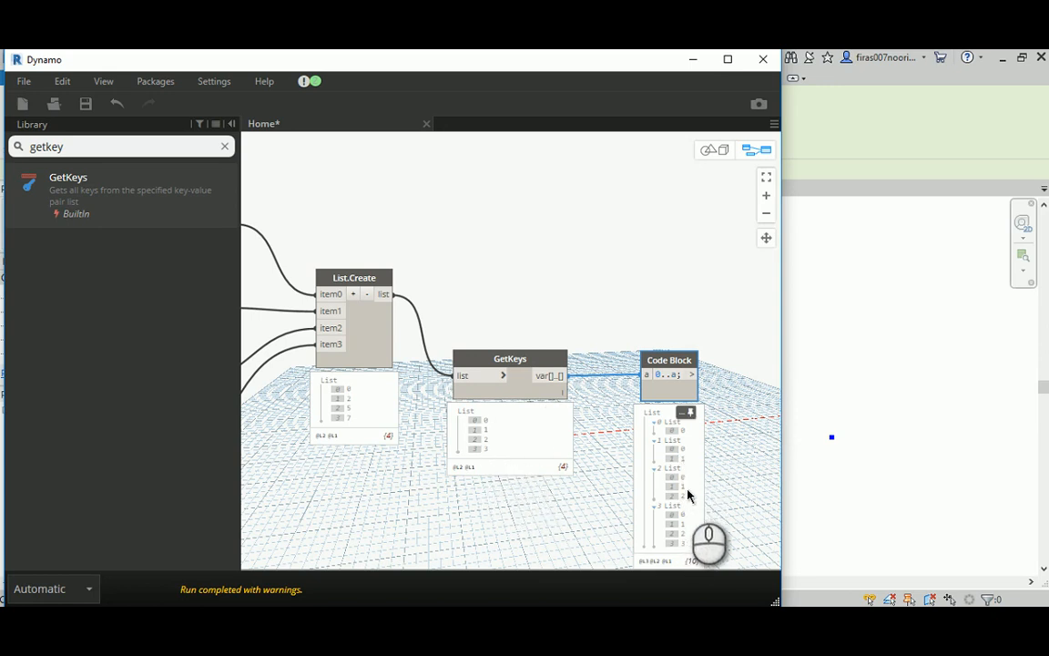
mouse_move(687, 519)
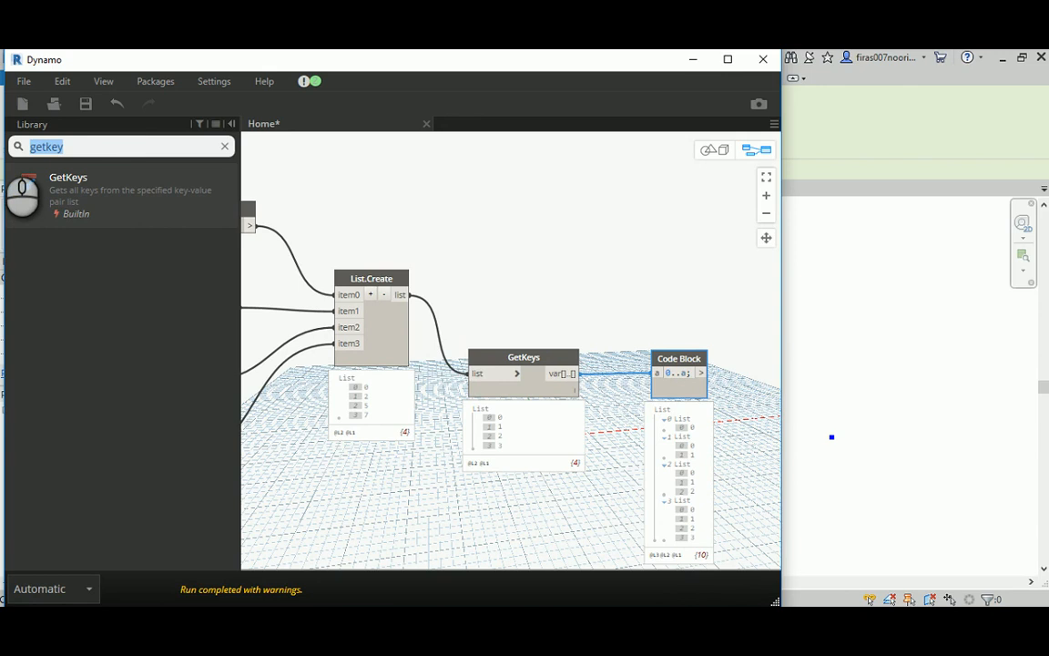
Place List.GetItemAtIndex with the slider list as list and 0..a ranges as index
type("list.")
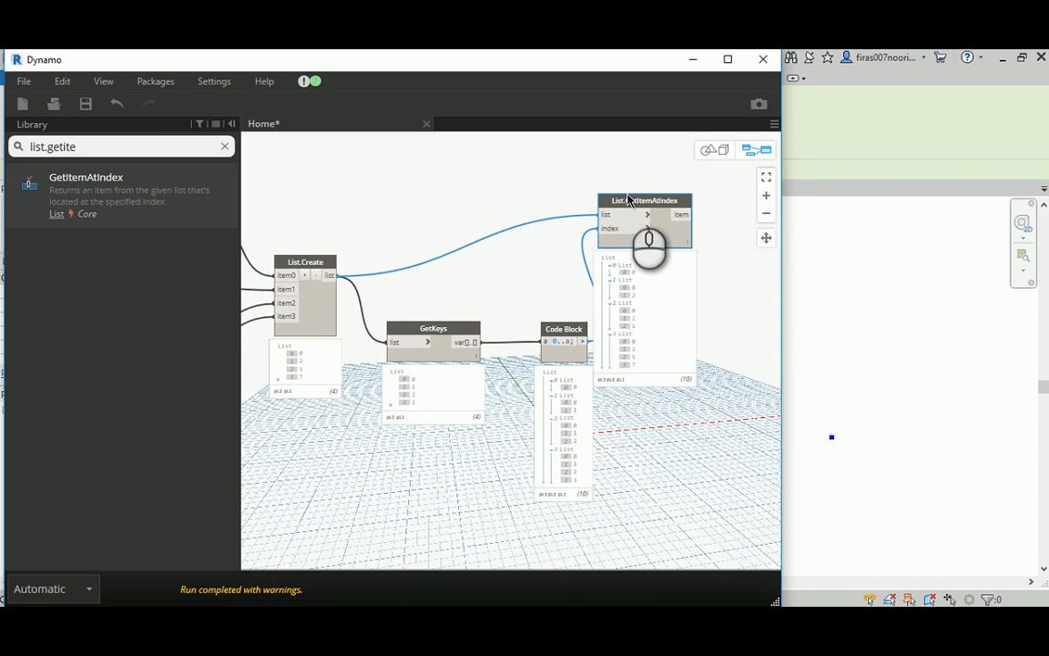
left_click_drag(648, 251, 564, 305)
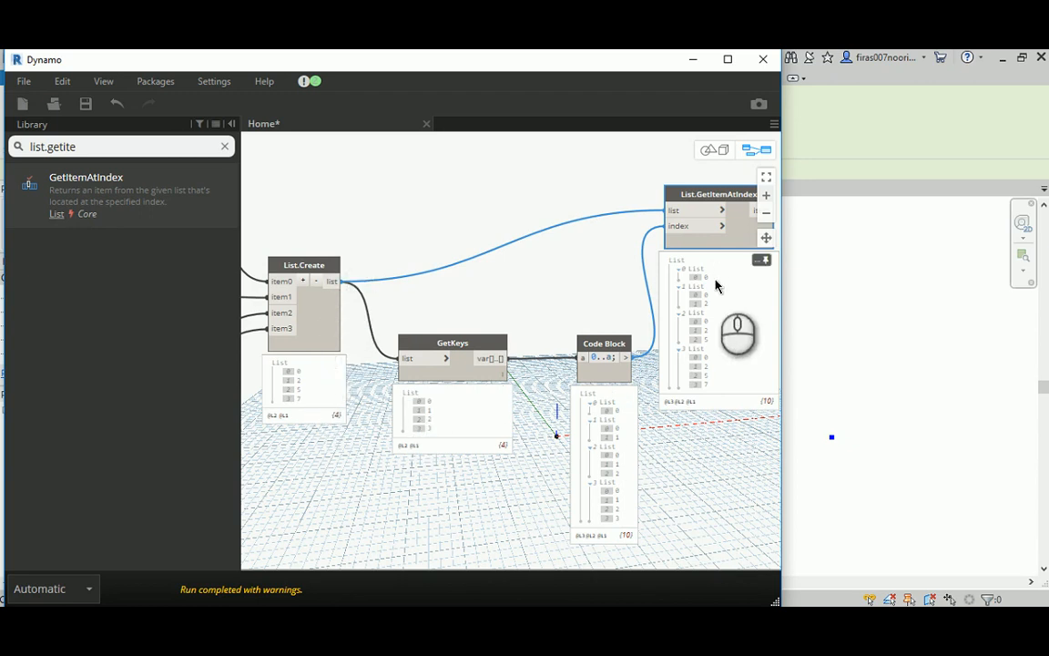
mouse_move(246, 389)
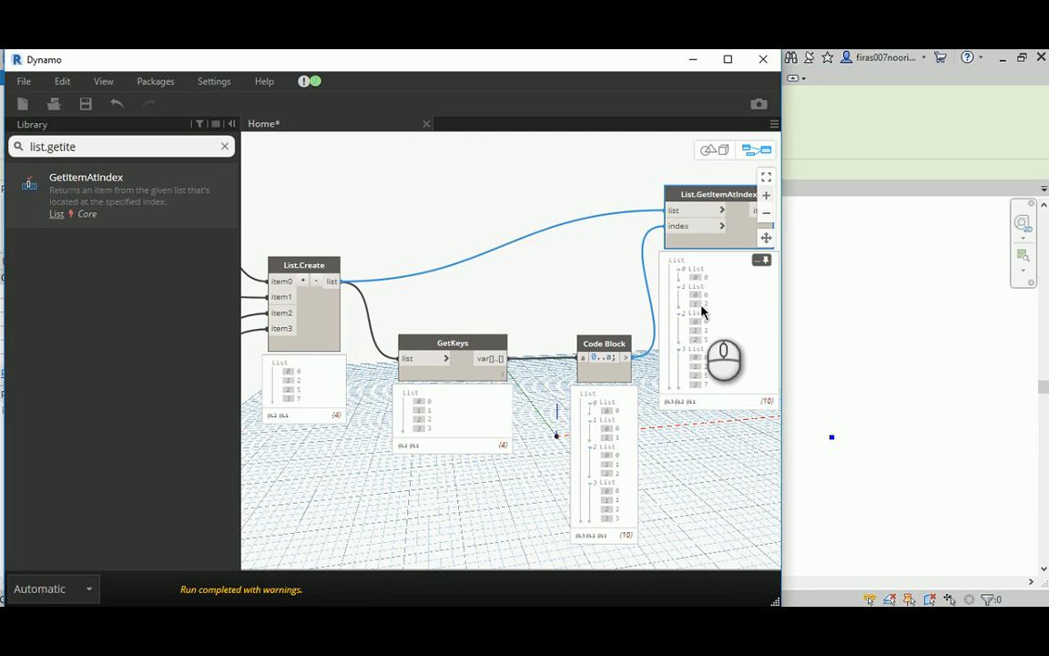
mouse_move(715, 296)
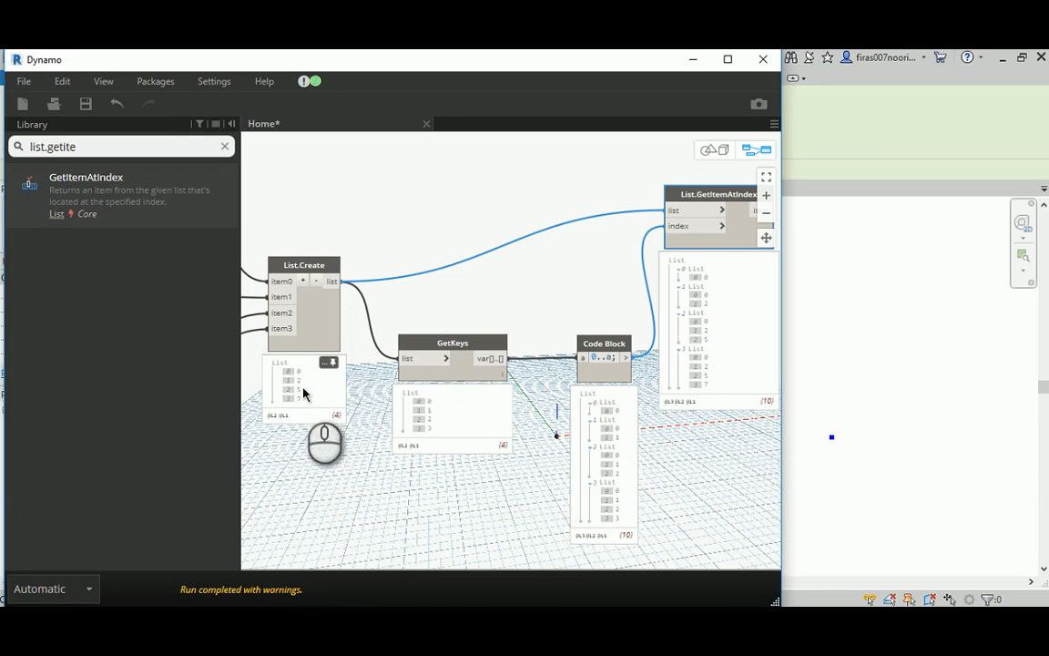
mouse_move(300, 378)
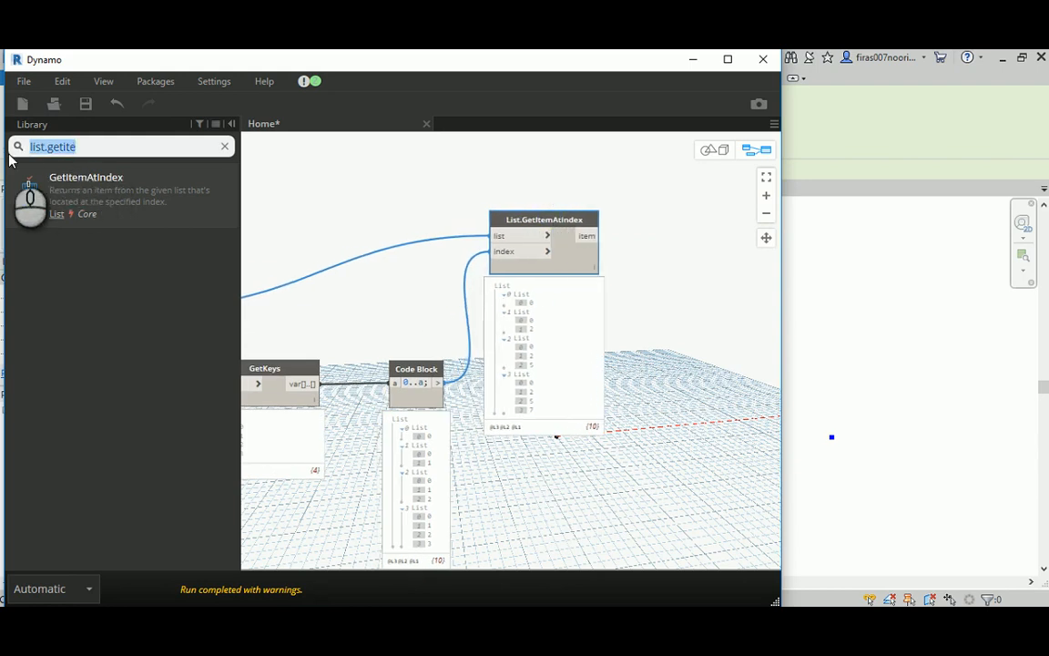
Feed the GetItemAtIndex output into Math.Sum to get offsets 0, 2, 7, 14
type("Sum")
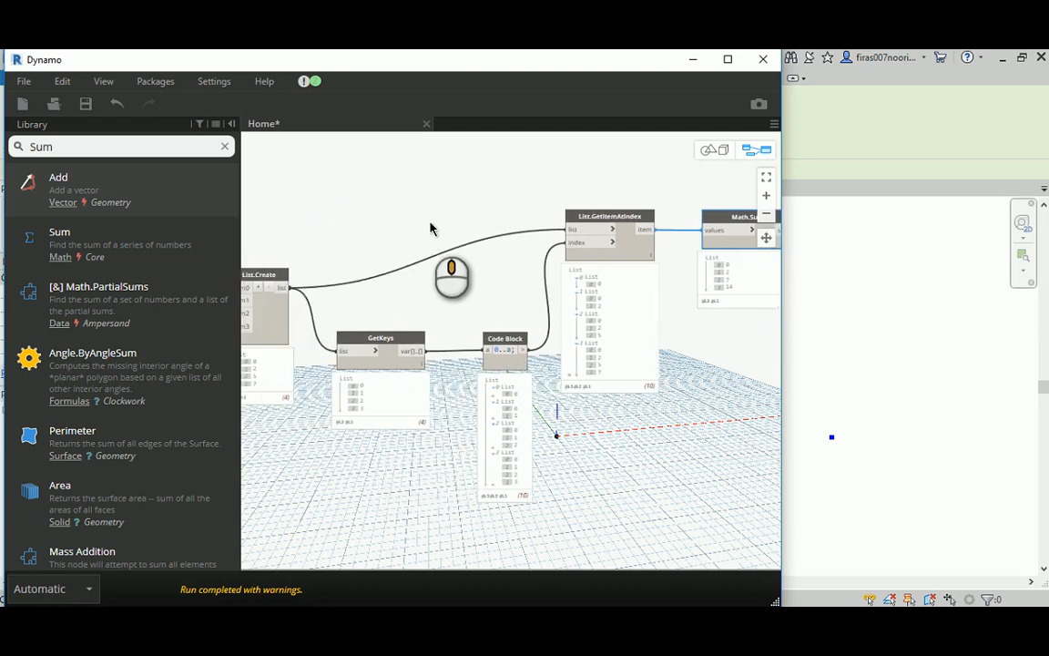
mouse_move(333, 392)
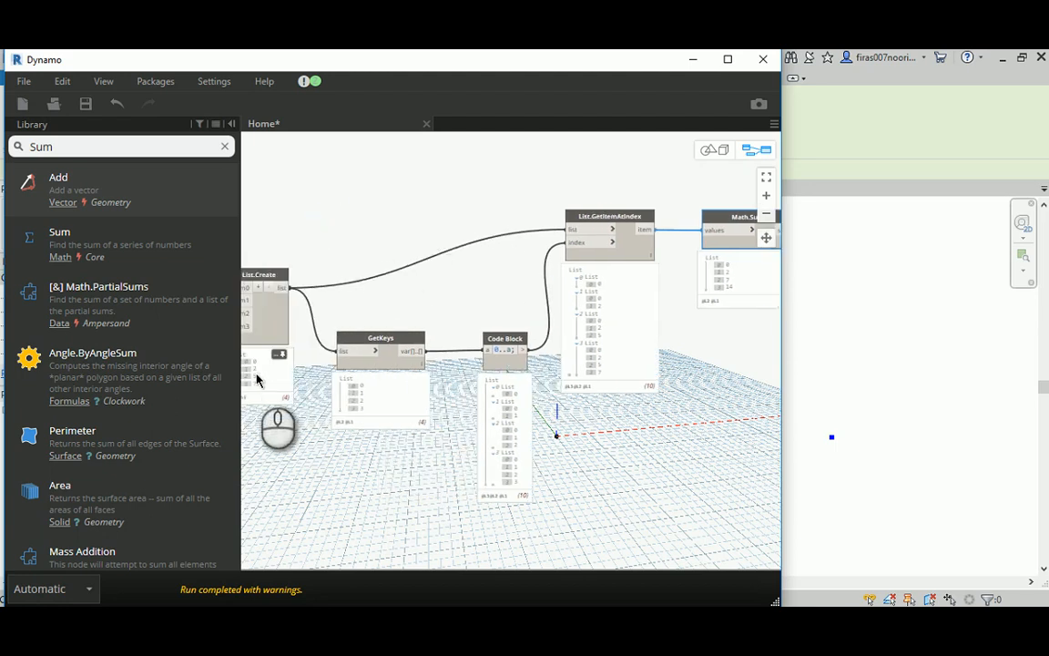
mouse_move(262, 373)
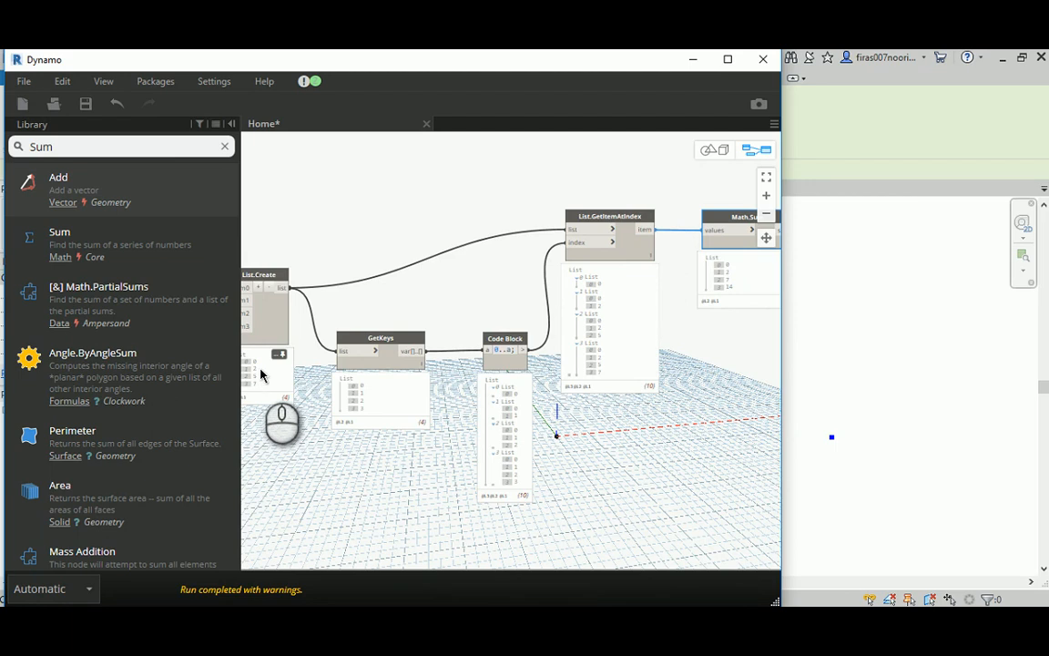
mouse_move(260, 383)
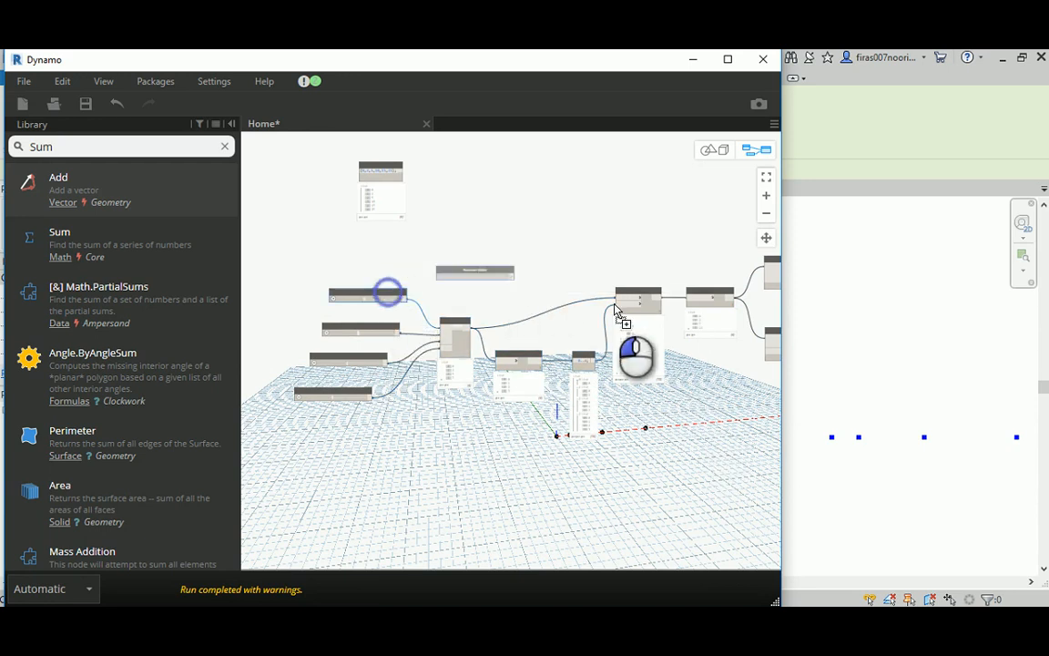
Add a Number Slider feeding Point.ByCoordinates and set the grid line length to 10
left_click_drag(638, 355, 528, 401)
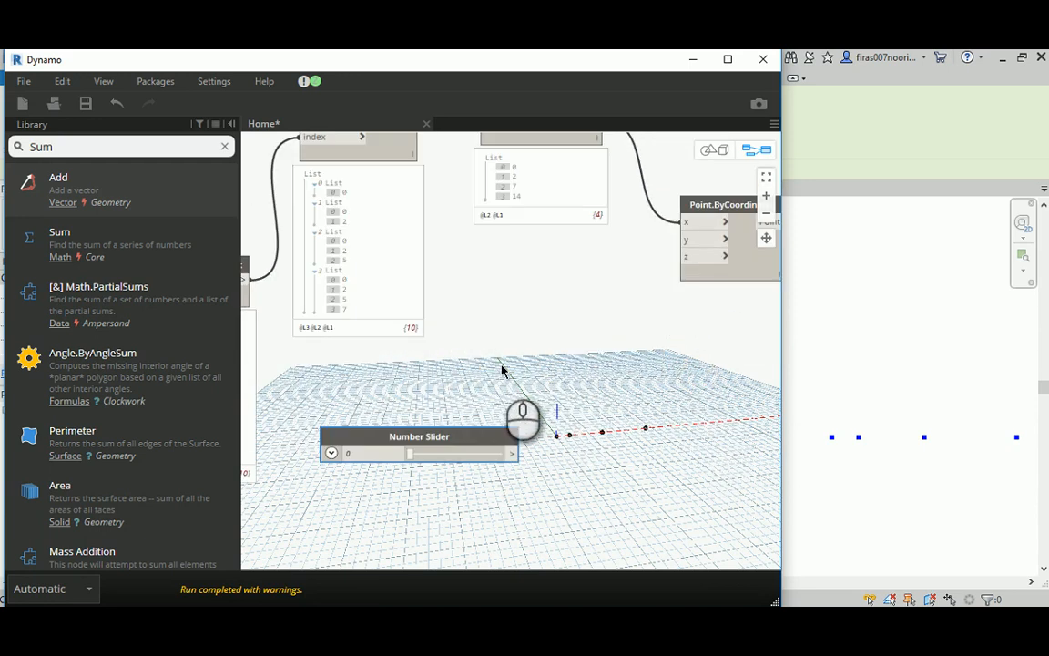
left_click(373, 452)
type("10")
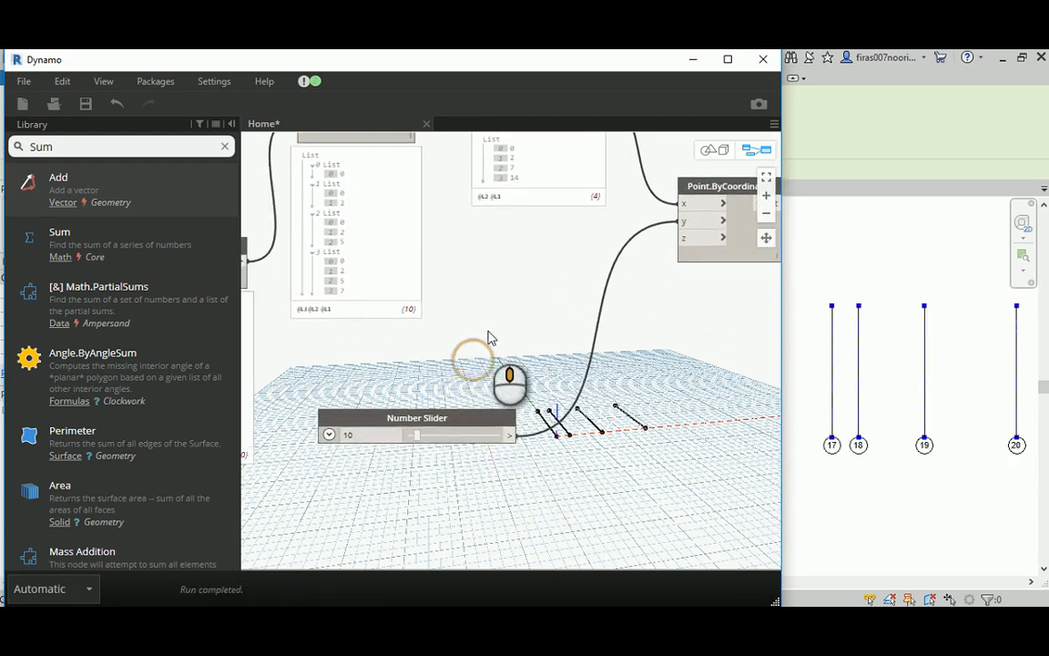
left_click_drag(416, 435, 448, 429)
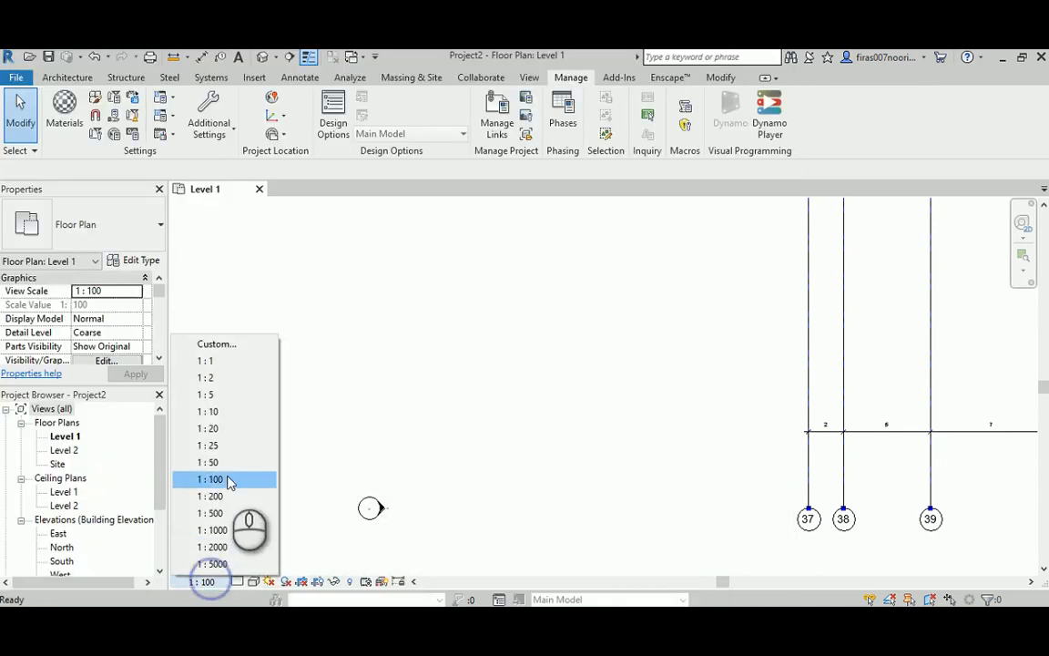
Set the Level 1 plan view scale to 1:500 from the status bar
left_click(209, 462)
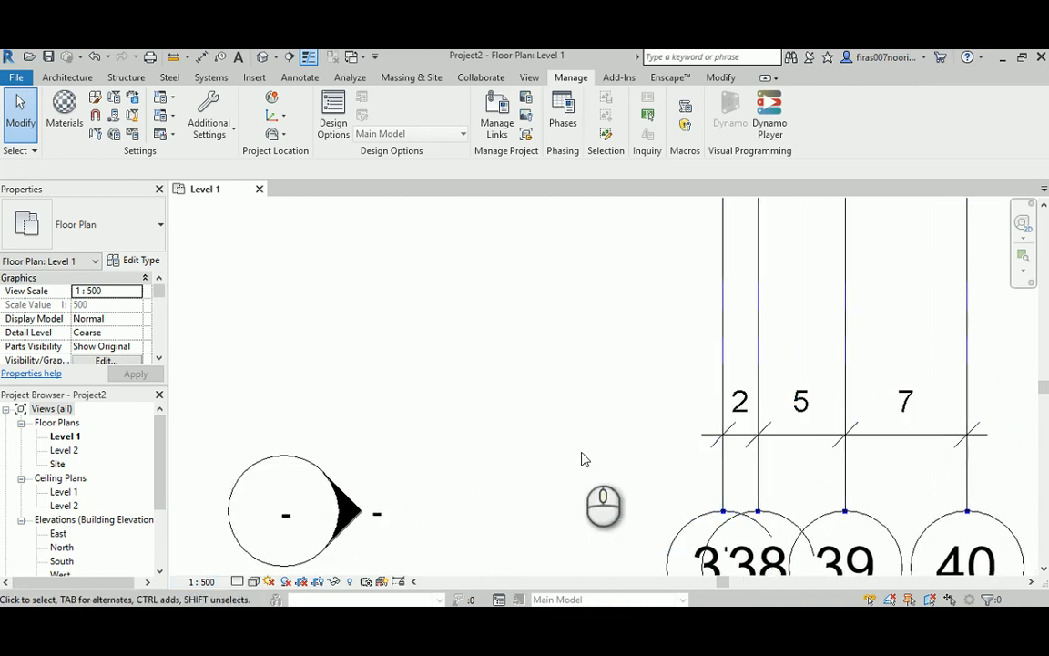
mouse_move(510, 540)
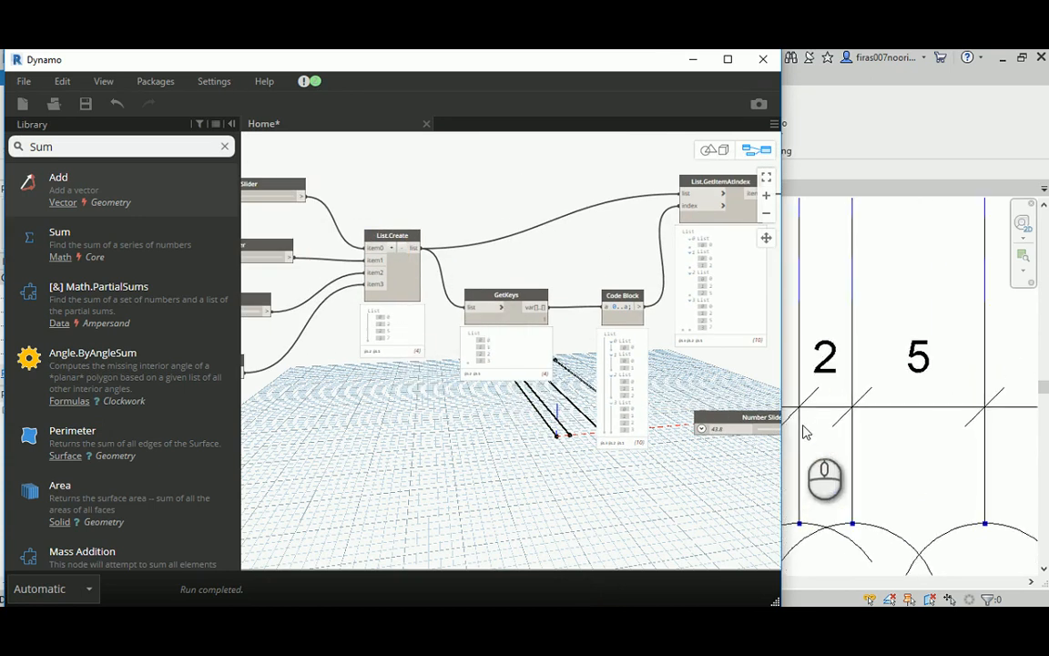
mouse_move(856, 381)
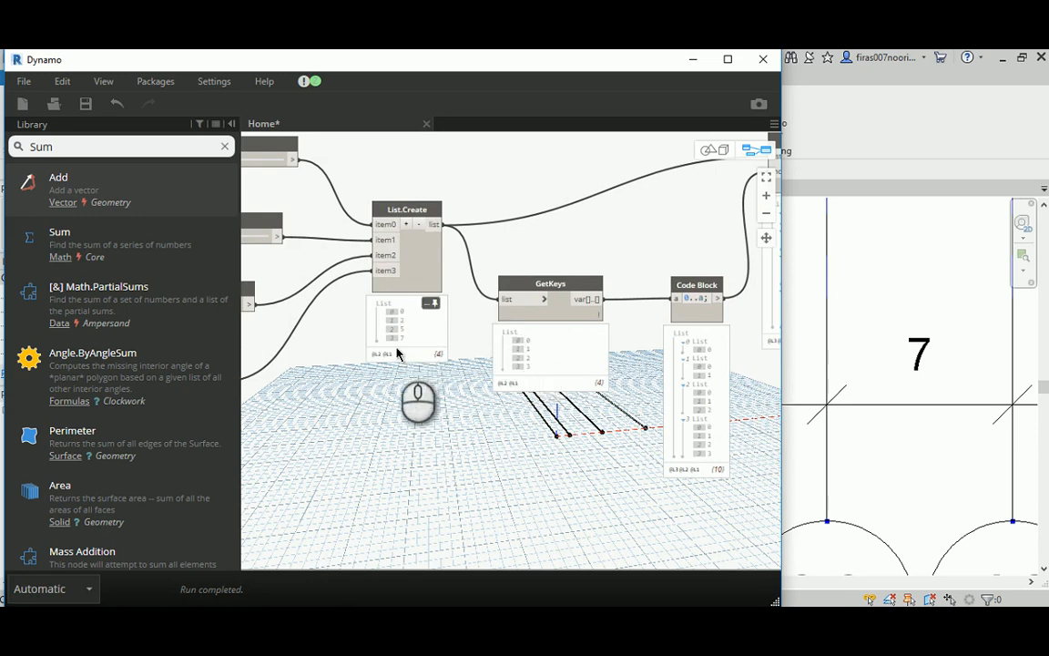
left_click_drag(419, 401, 692, 264)
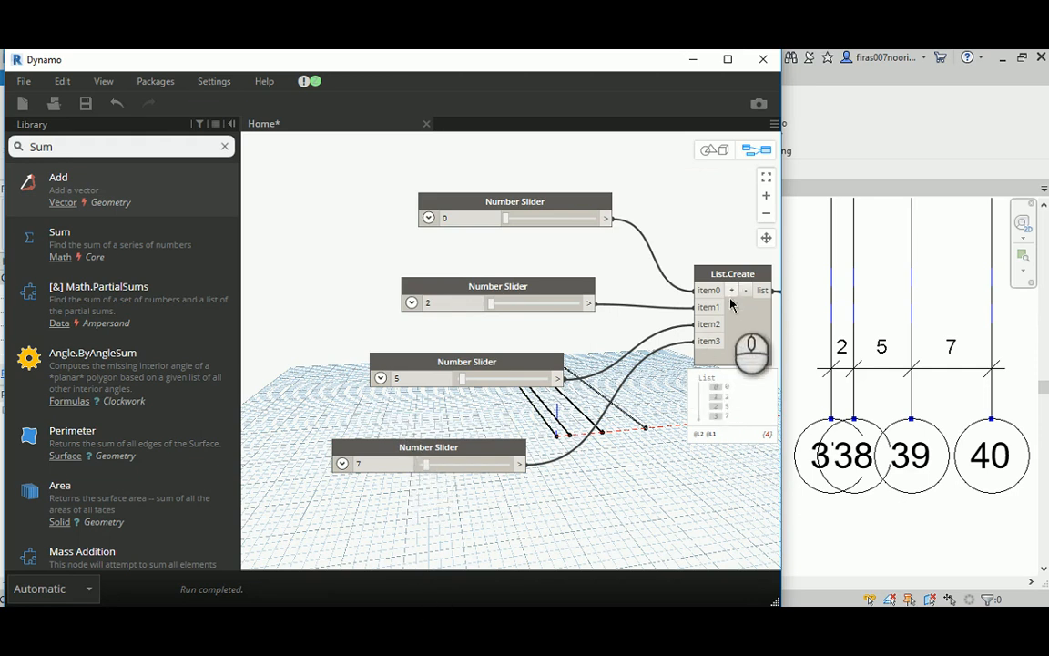
mouse_move(703, 468)
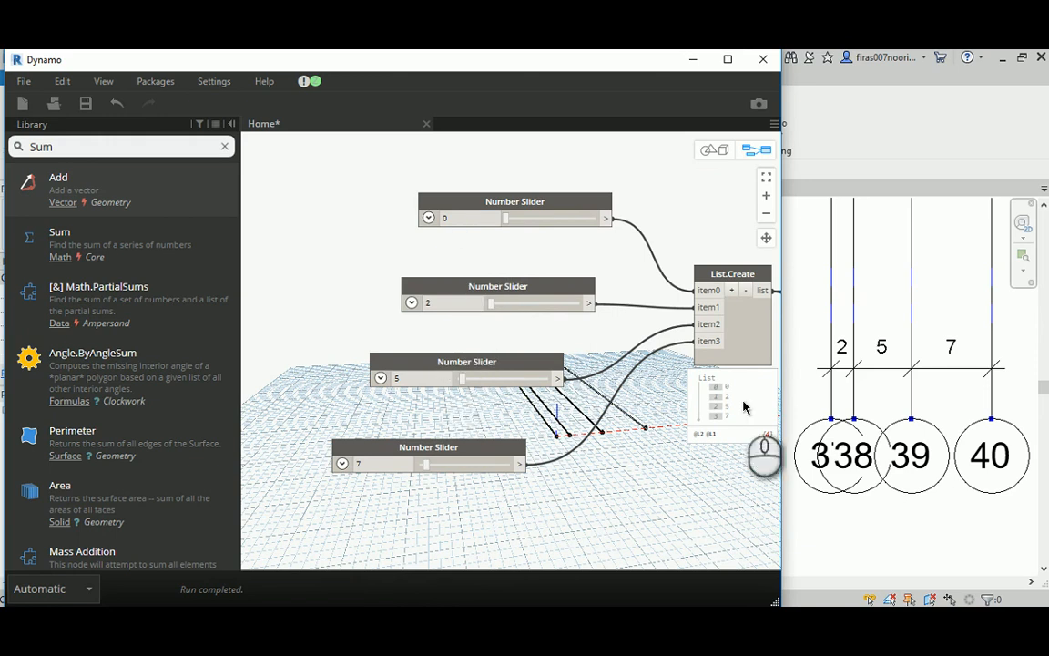
mouse_move(899, 373)
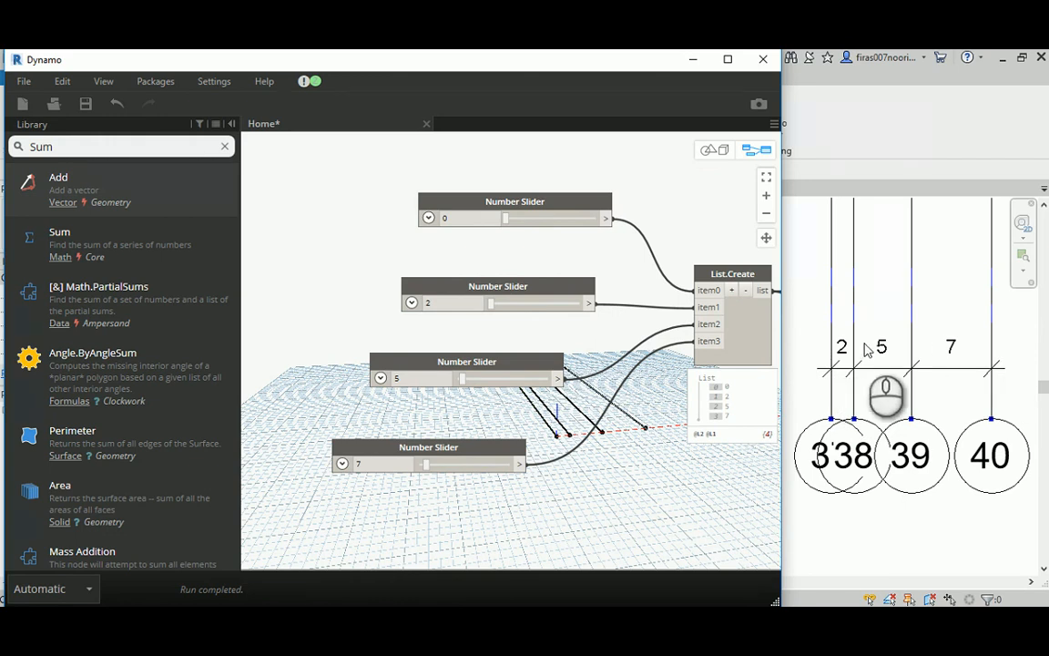
mouse_move(920, 330)
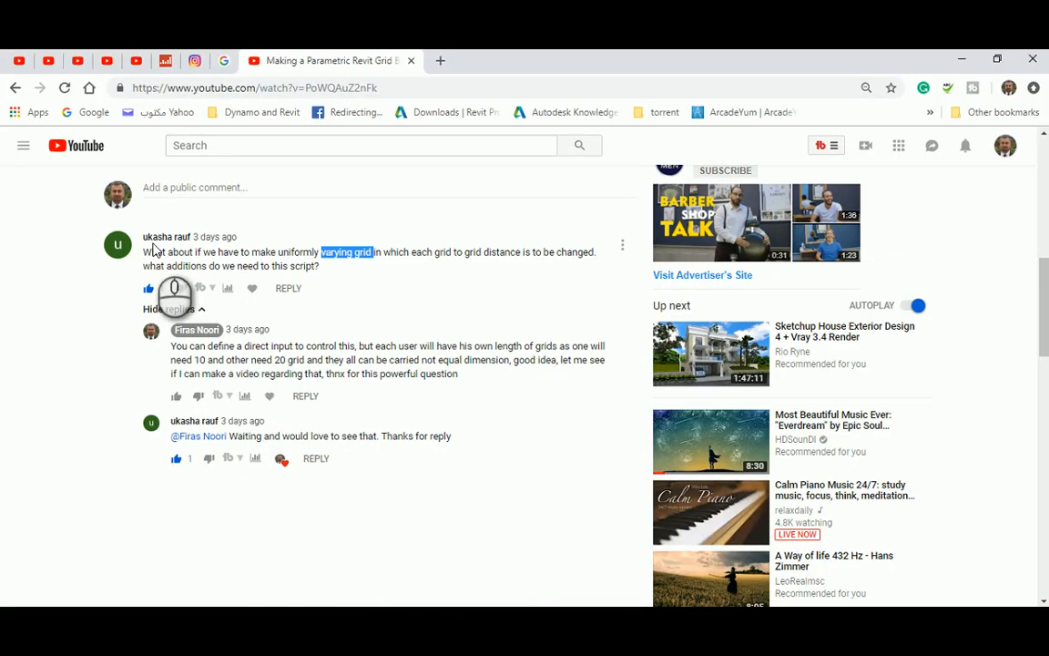
Bring up the YouTube comment asking how to make grids with varying spacing
left_click(134, 288)
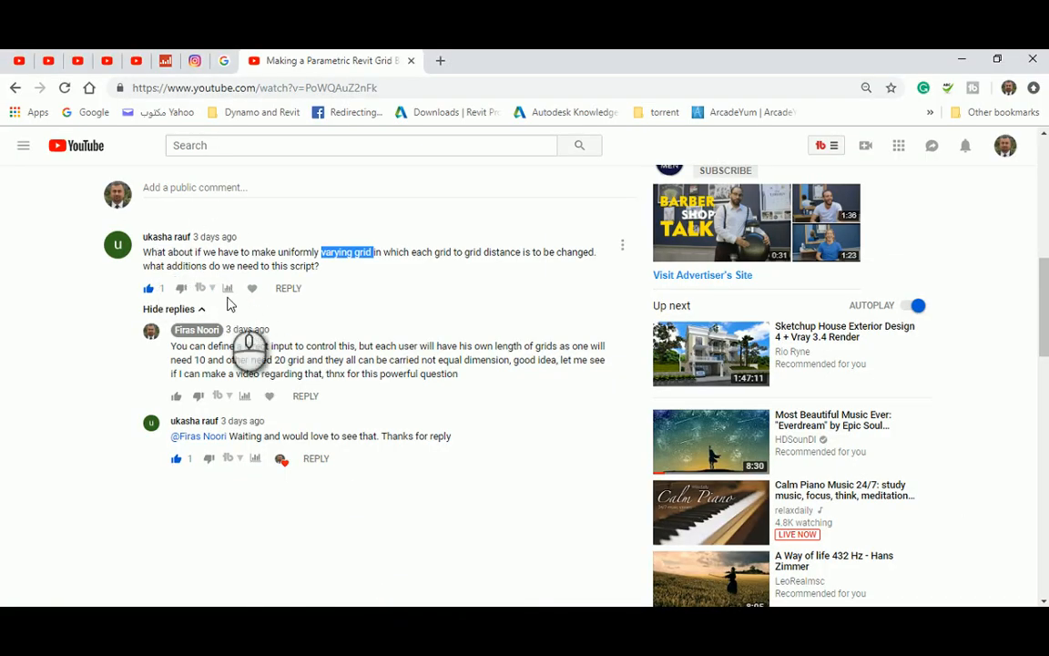